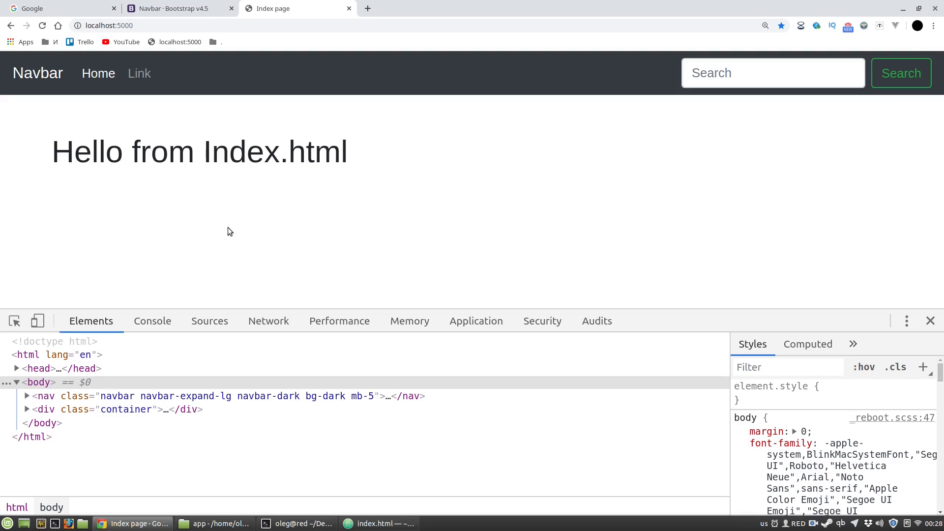
mouse_move(412, 339)
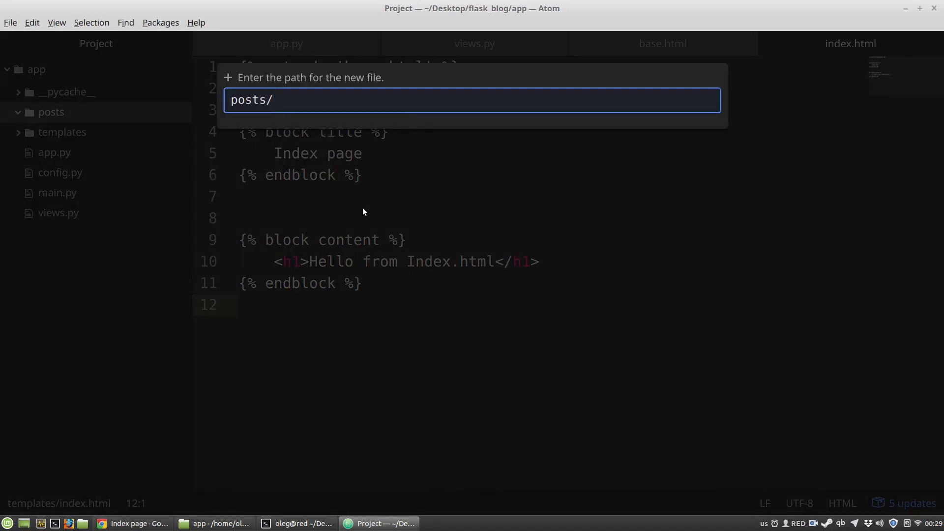
Create a new empty file named posts/blueprint.py.
text(bluepr)
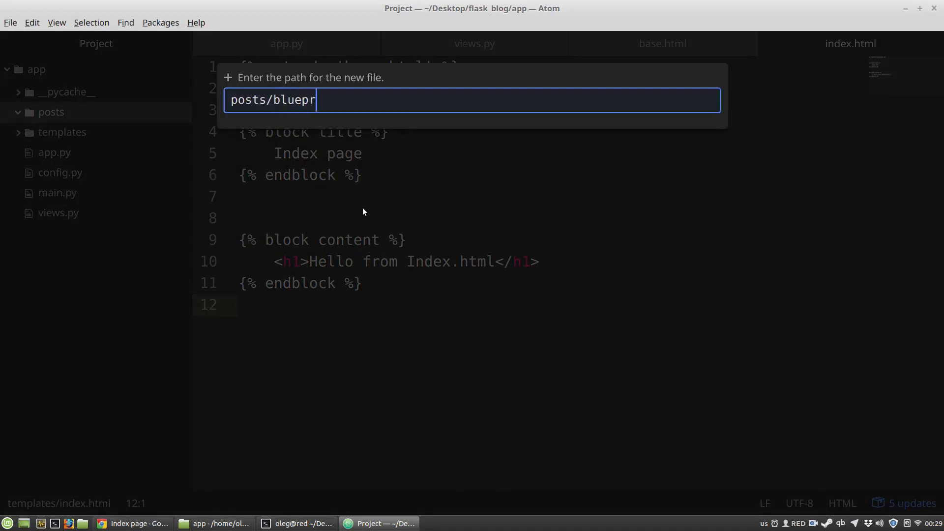
key(Return)
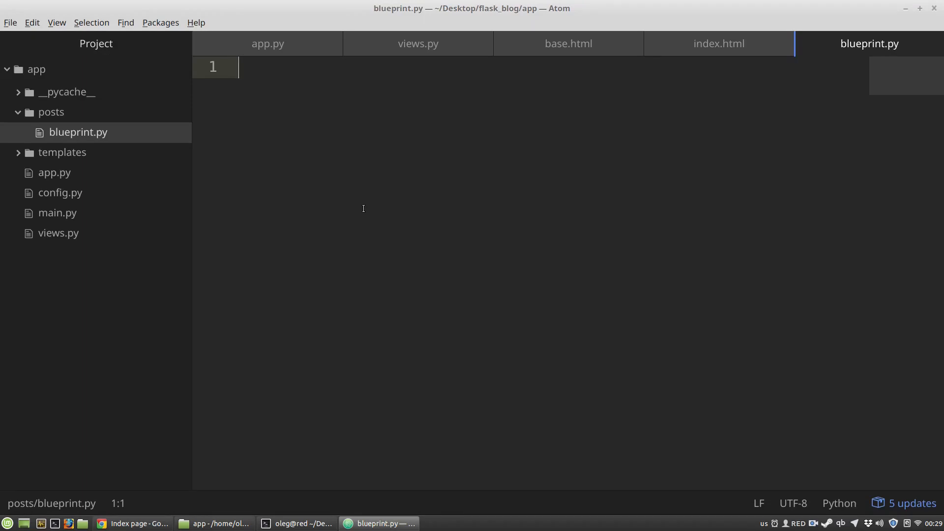
Import Blueprint from flask and start the line posts = Blueprint().
text(from flask)
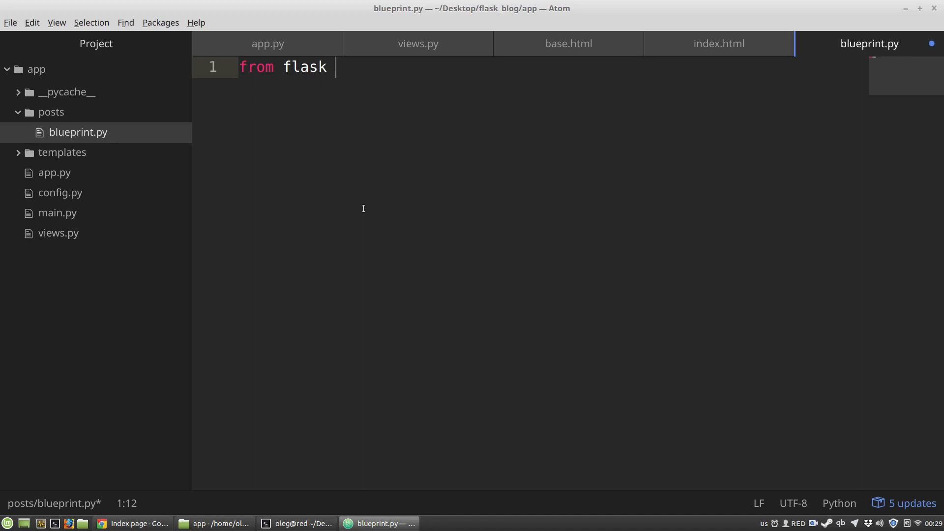
text(import Blue)
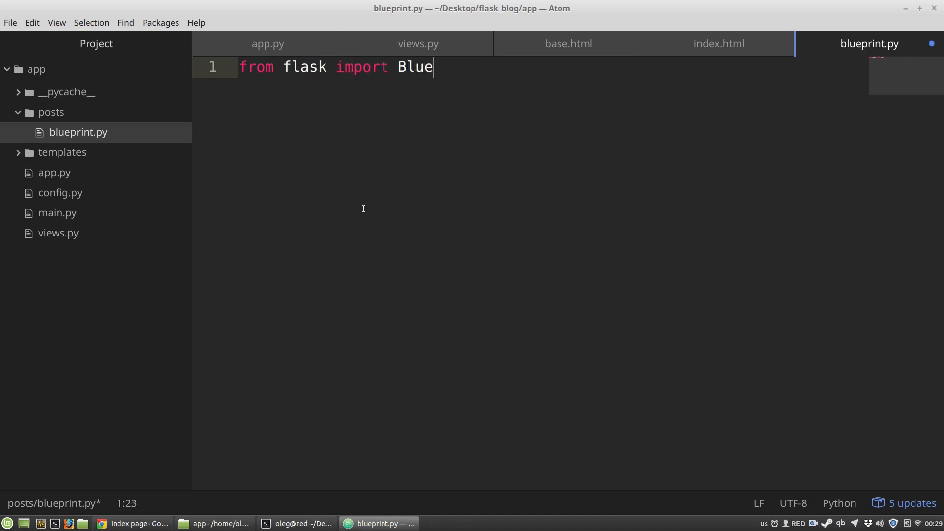
text(print)
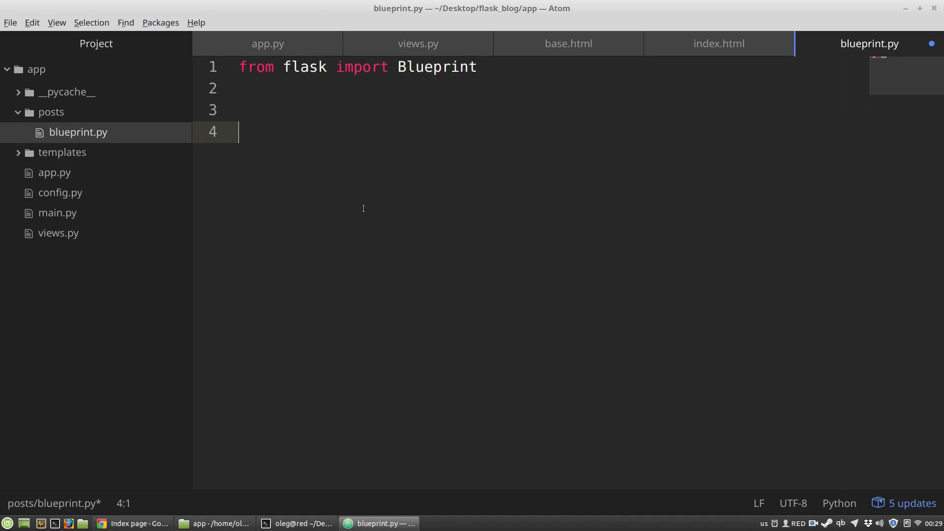
text(posts =)
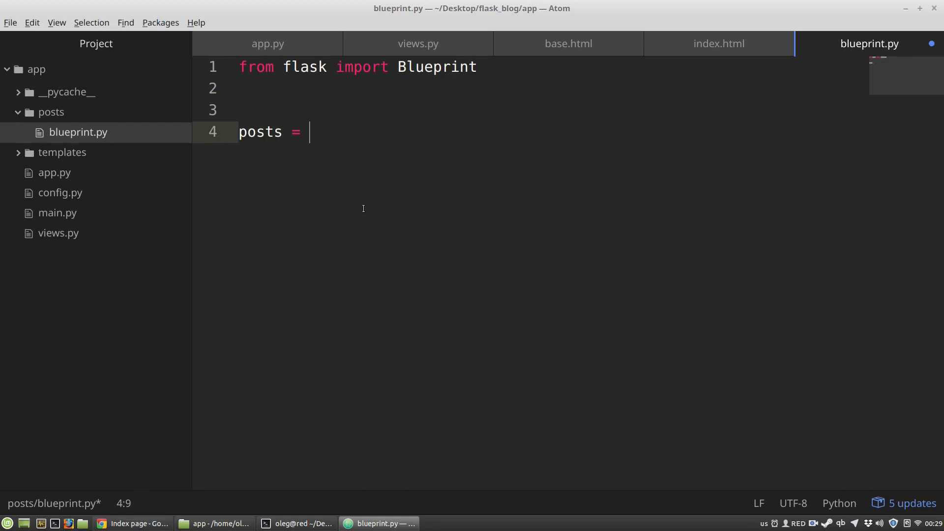
text(Bl)
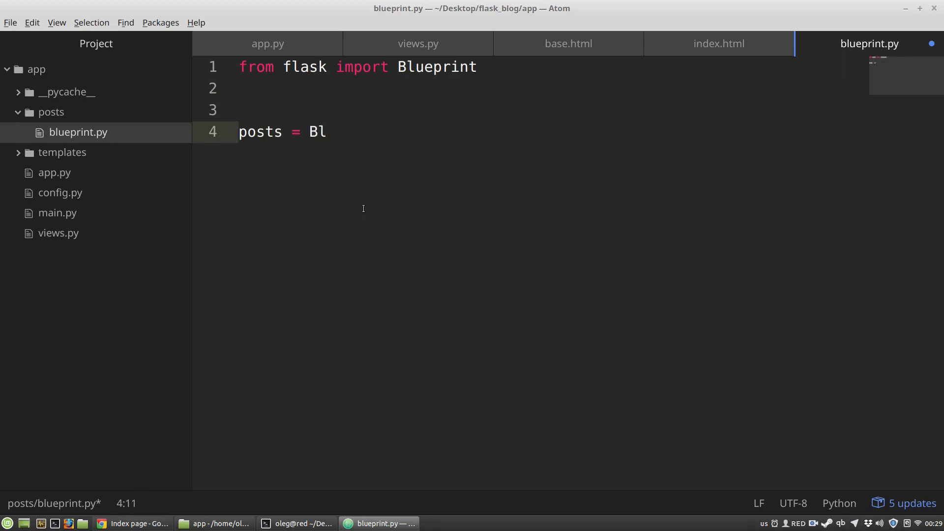
text(ueprin)
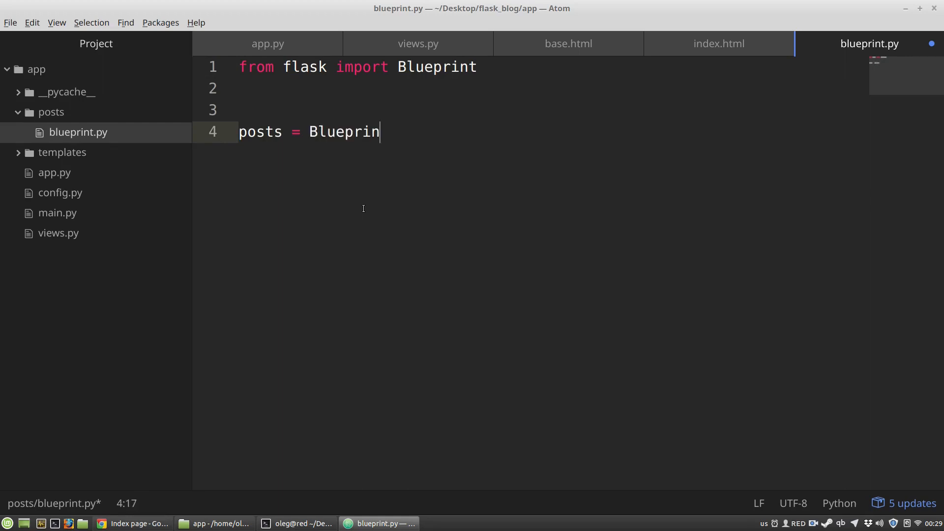
text(t())
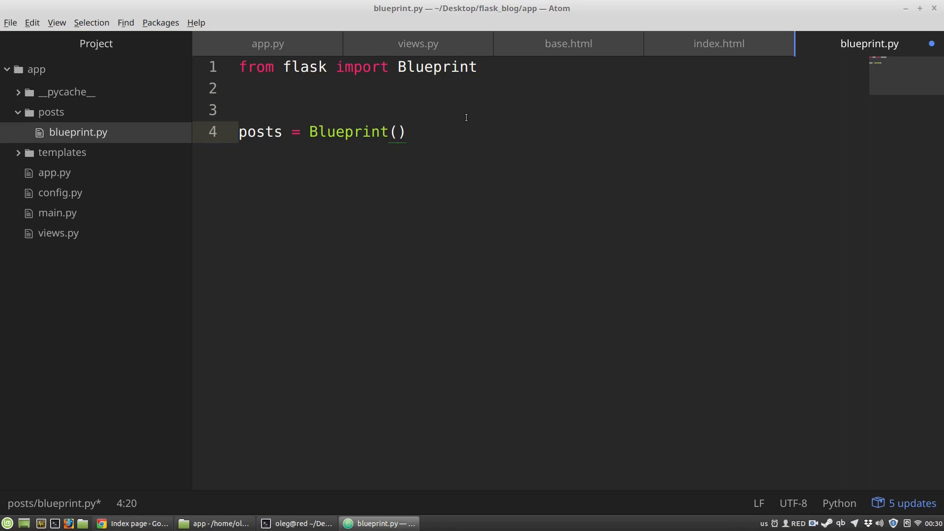
Fill in the Blueprint arguments: 'posts', __name__, template_folder='templates'.
click(406, 132)
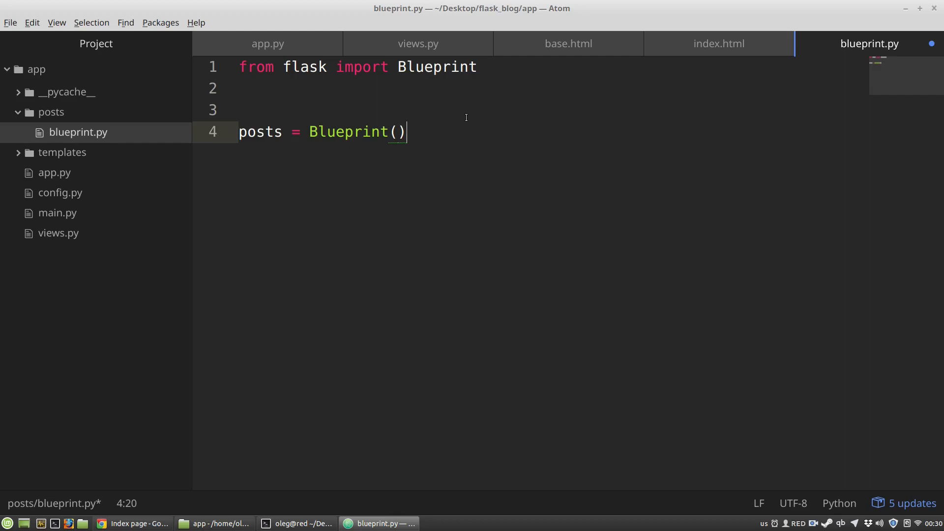
text('')
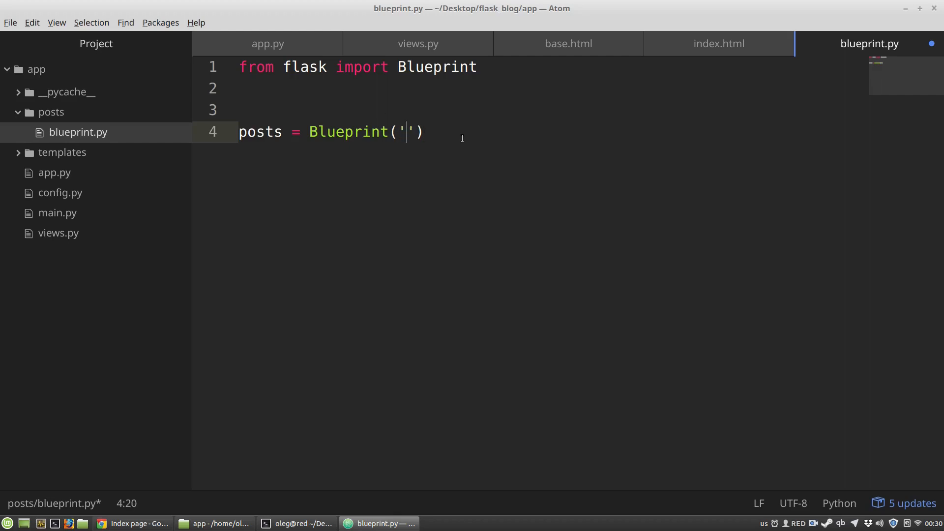
text(posts)
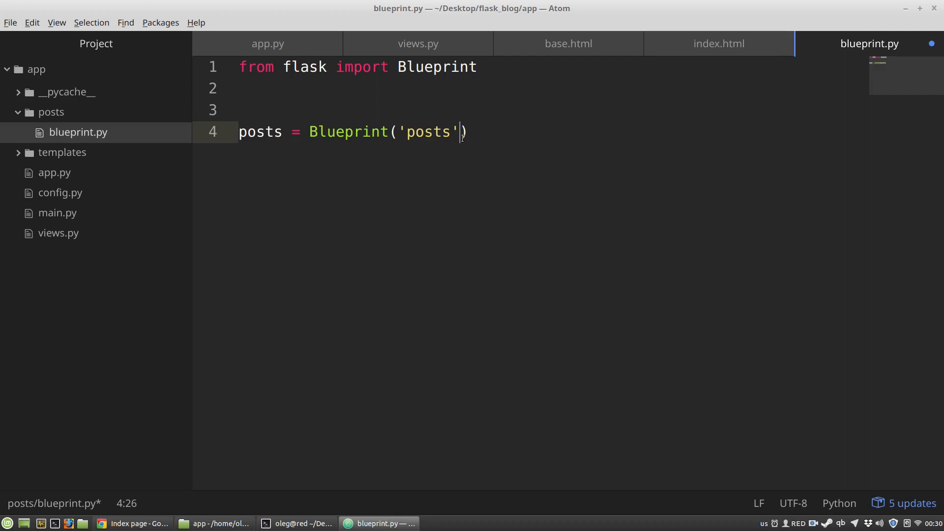
text(,)
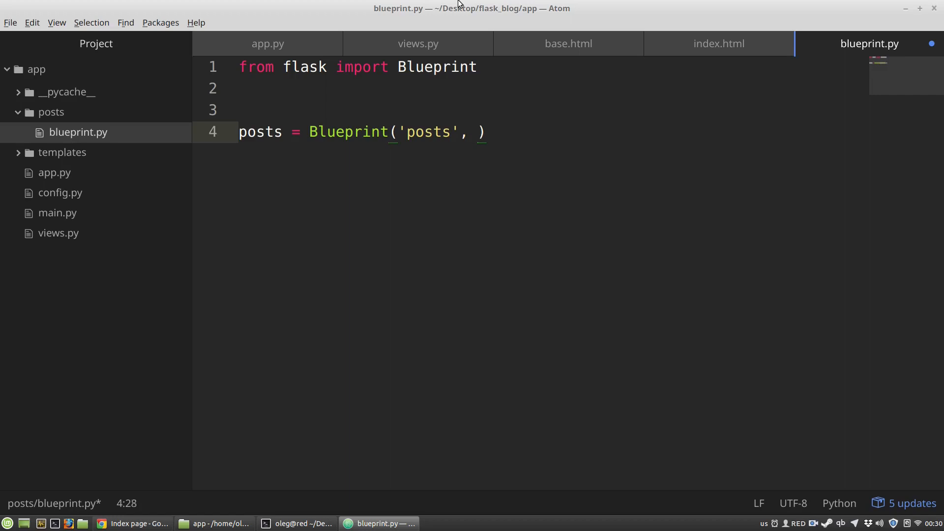
text(__name)
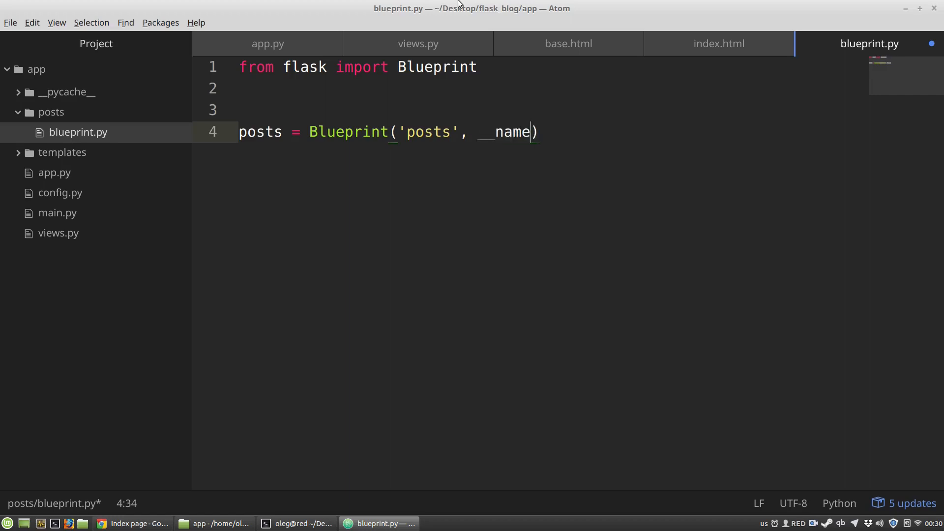
text(__)
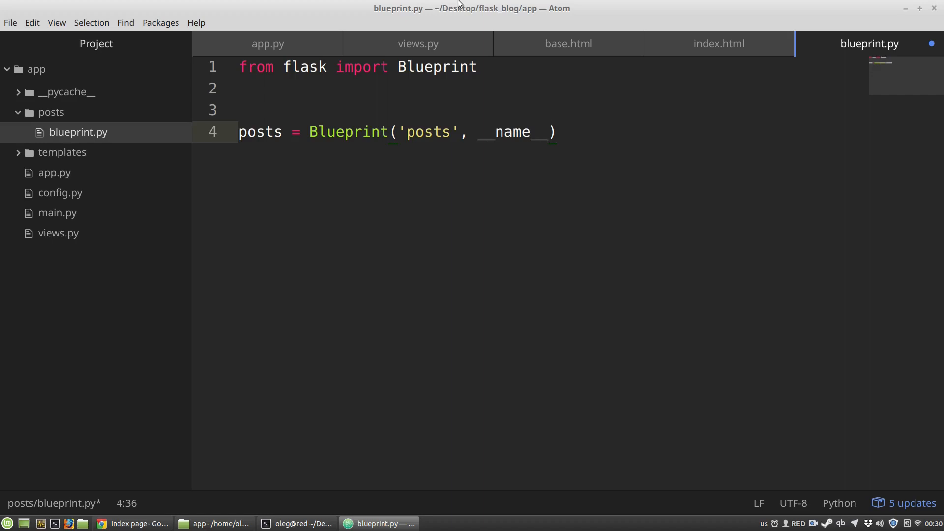
mouse_move(486, 5)
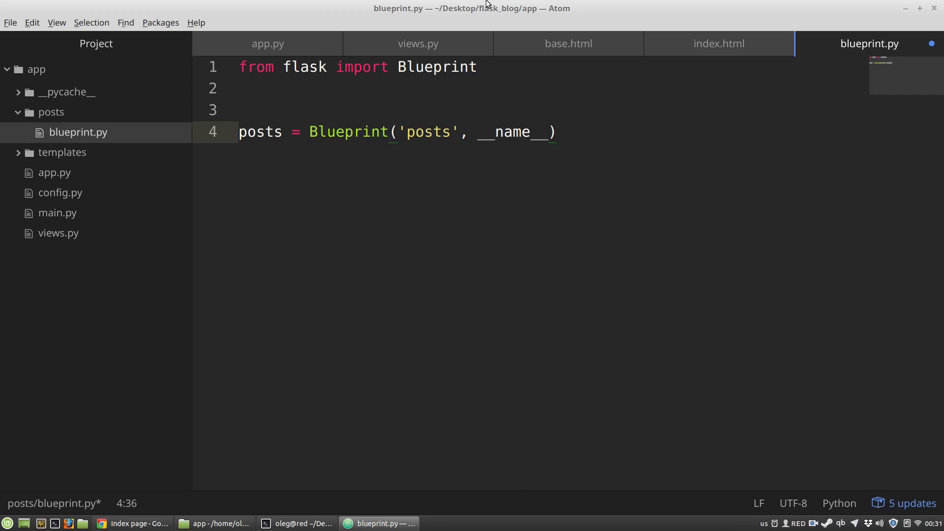
text(,)
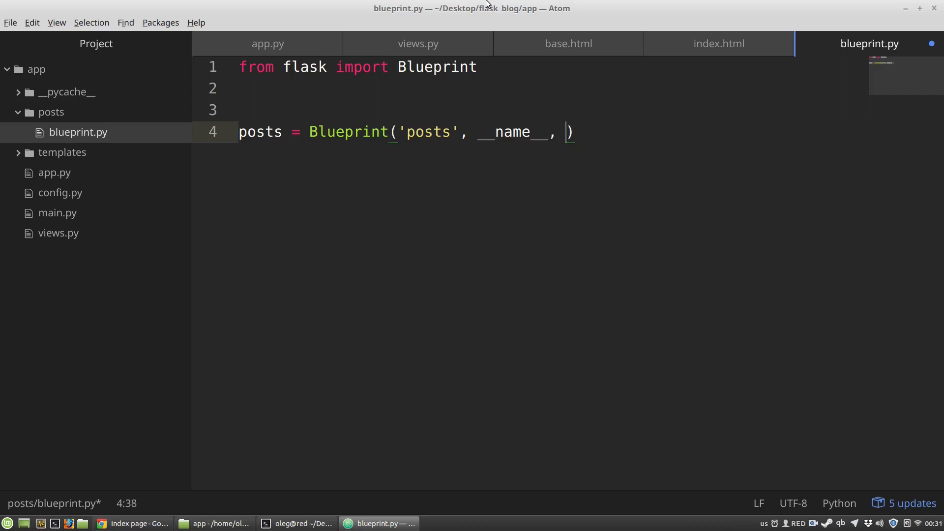
text(template_folder=')
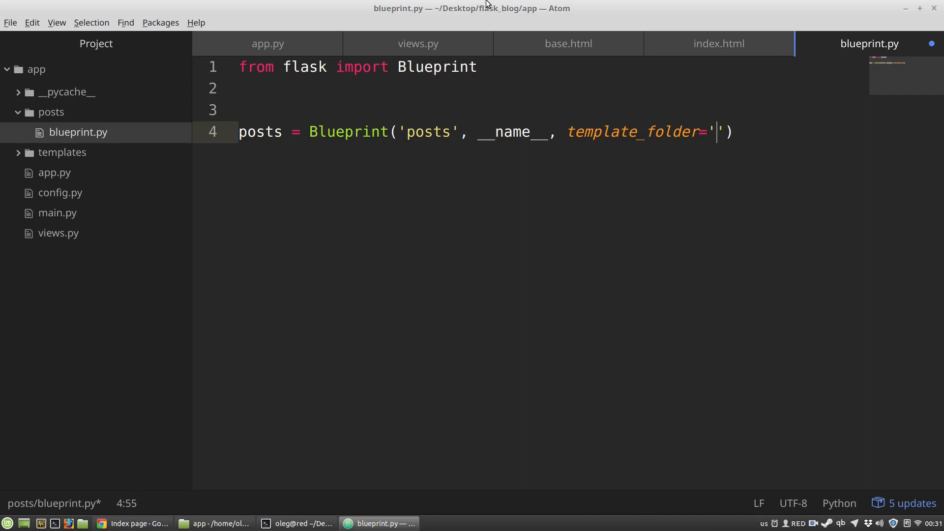
text(templates)
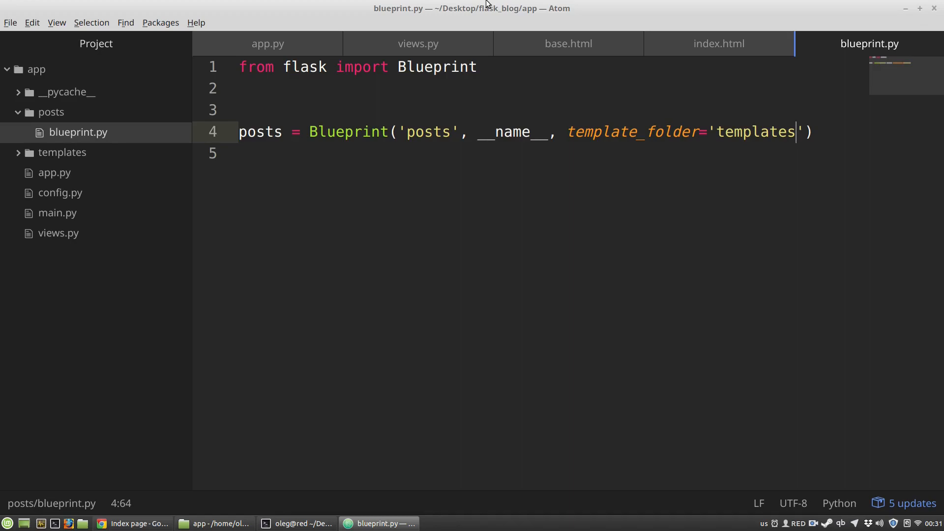
mouse_move(295, 522)
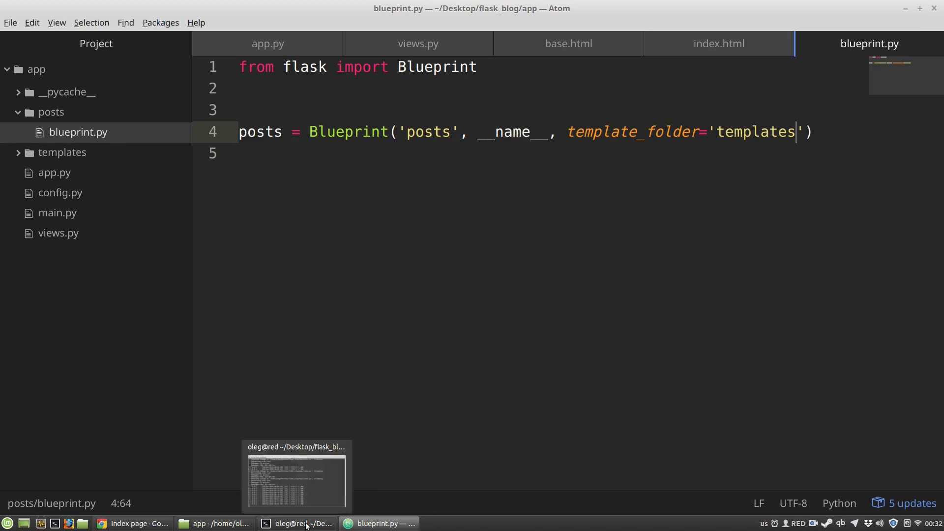
Run main.py to start the Flask debug server on 127.0.0.1:5000.
click(296, 523)
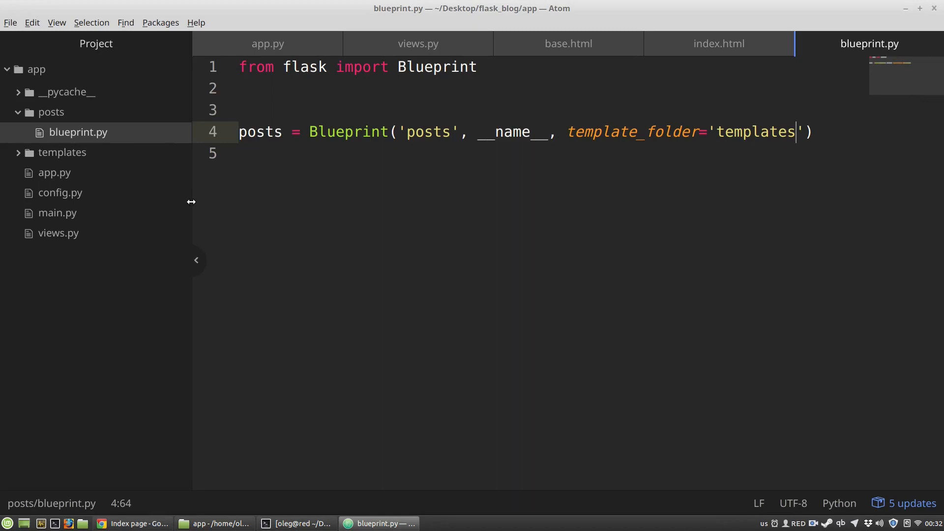
click(58, 212)
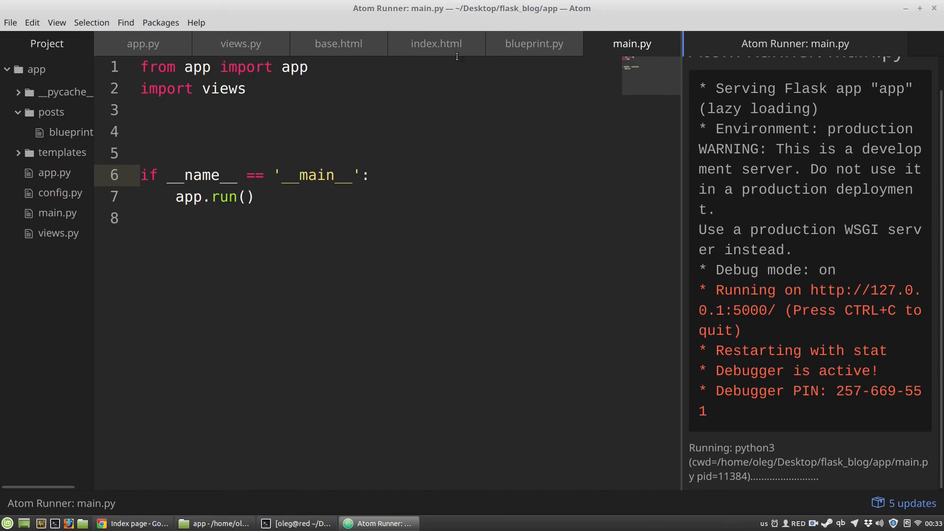
mouse_move(143, 43)
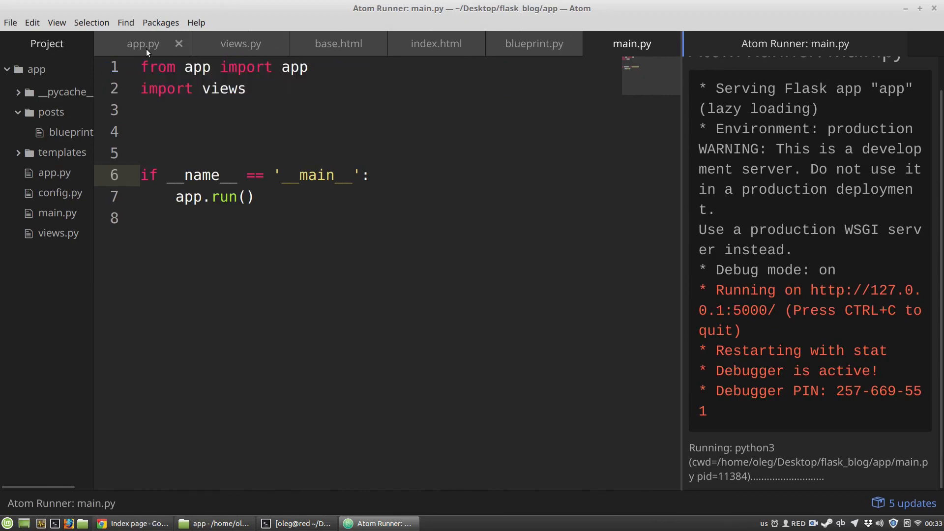
Add 'from posts.blueprint import posts' below the Config import in app.py.
click(142, 43)
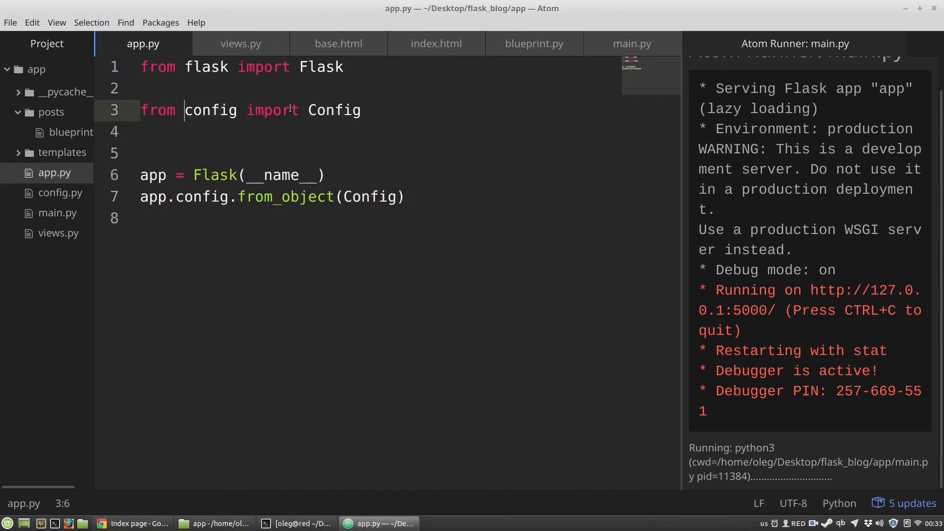
click(452, 124)
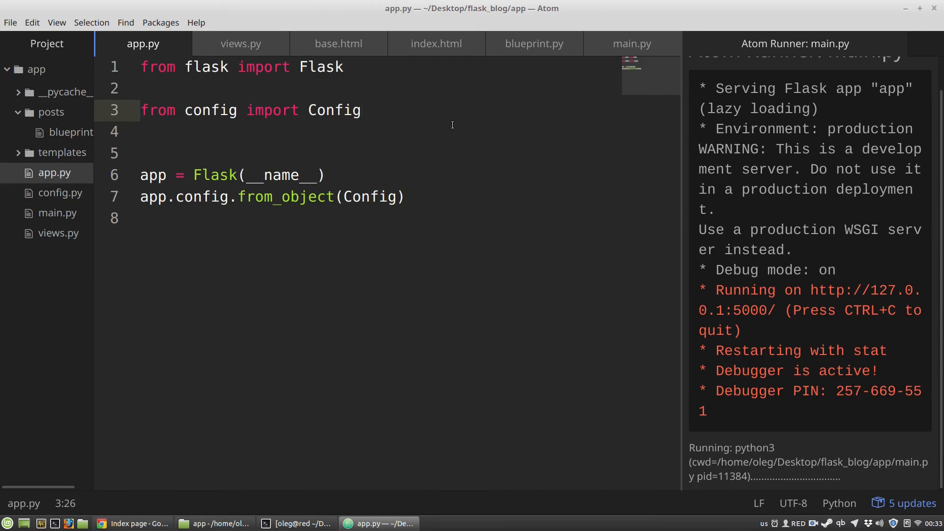
text(from p)
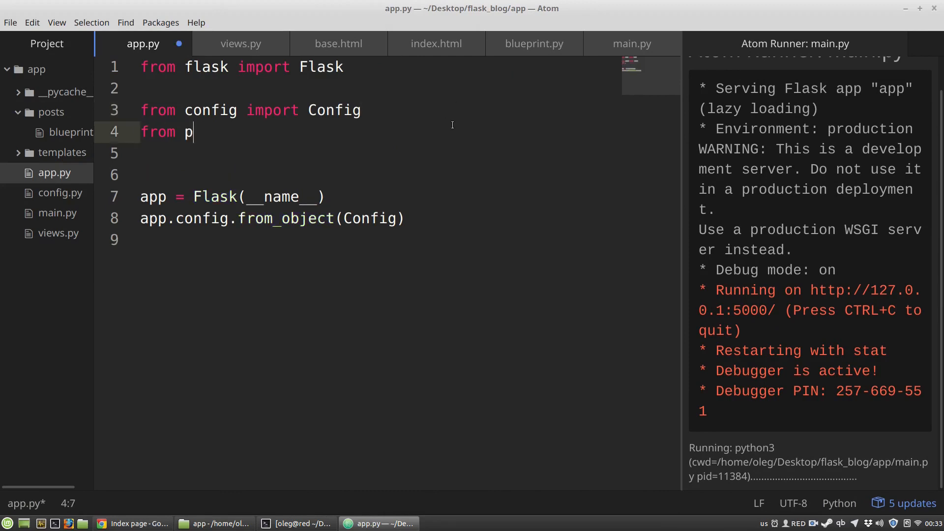
text(osts.)
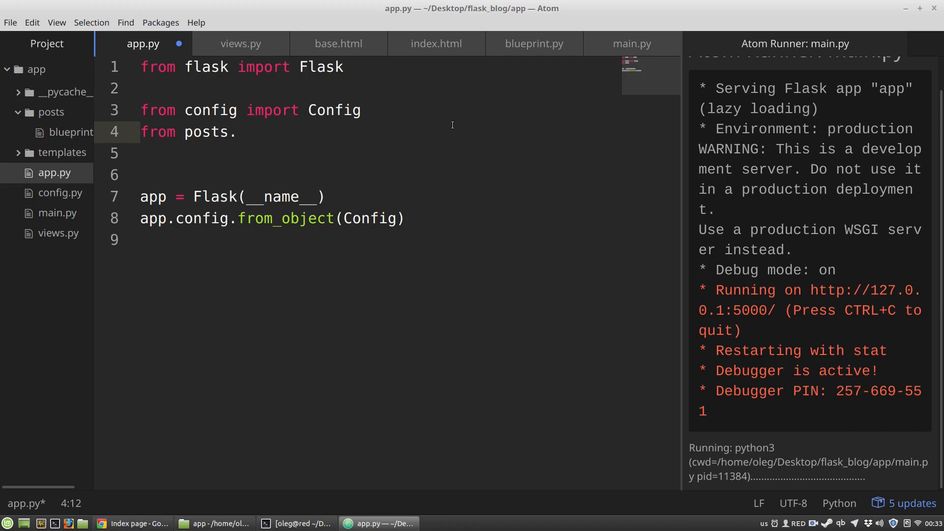
text(bluepr)
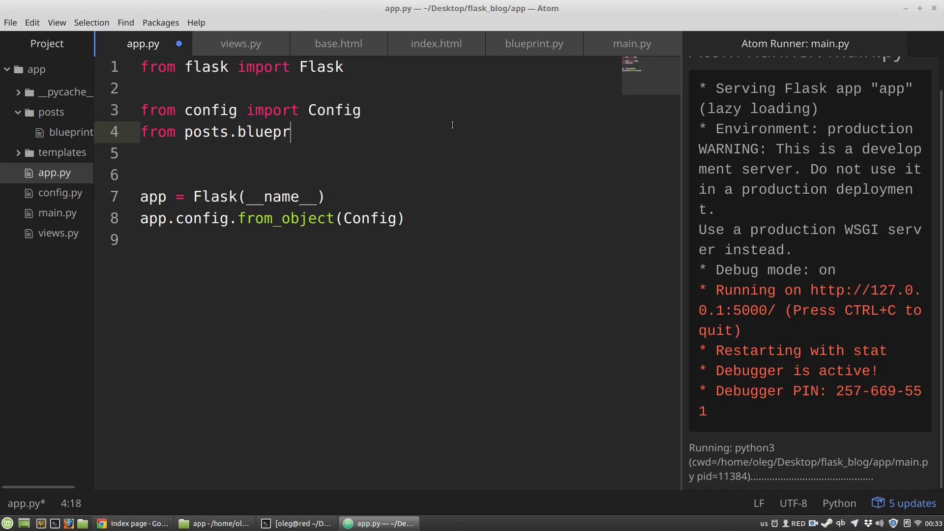
text(int imp)
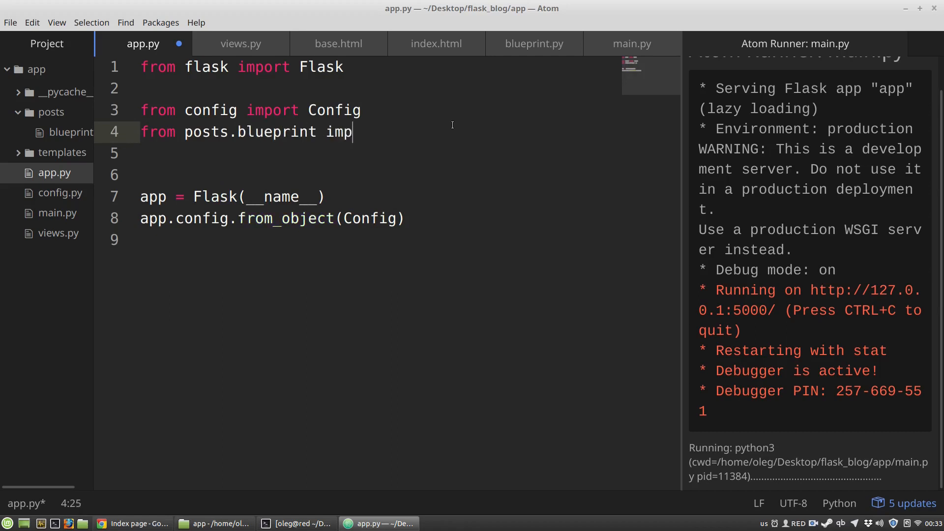
text(ort pos)
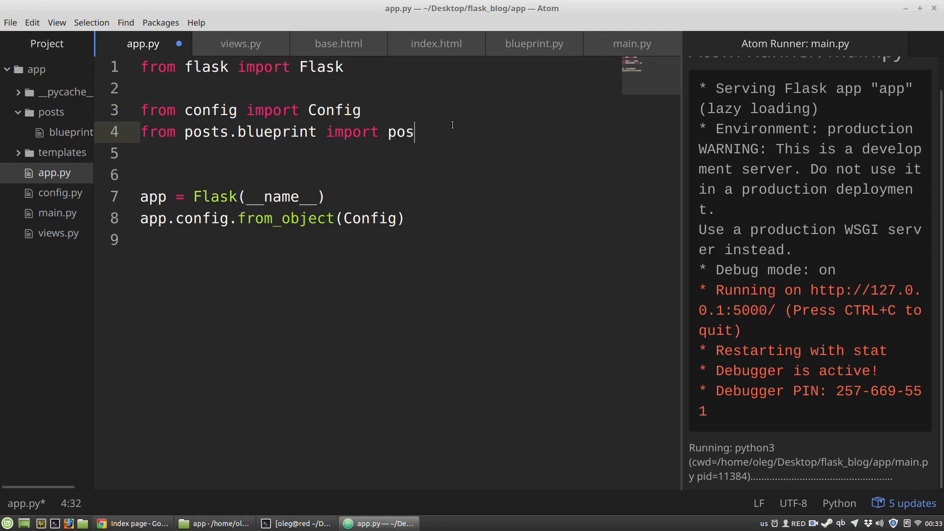
text(ts)
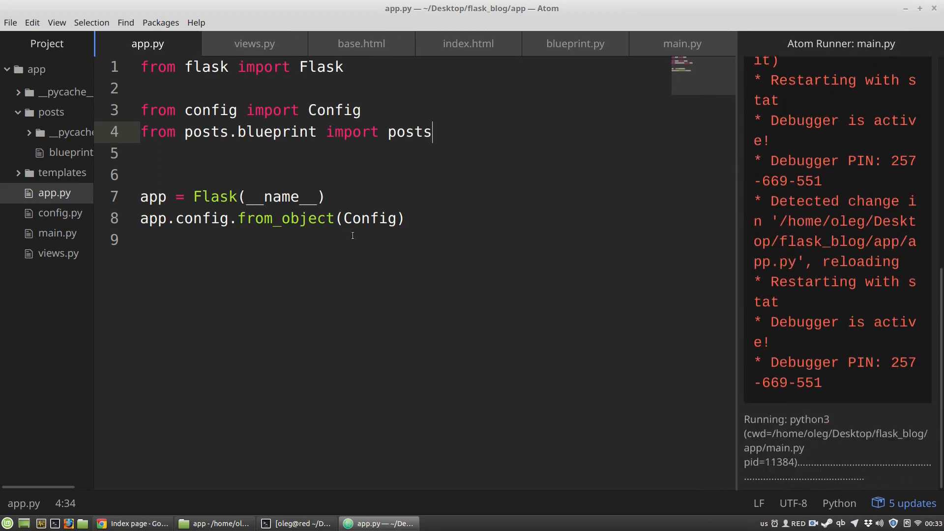
Add app.register_blueprint(posts, url_prefix='/blog') to app.py.
text(ap)
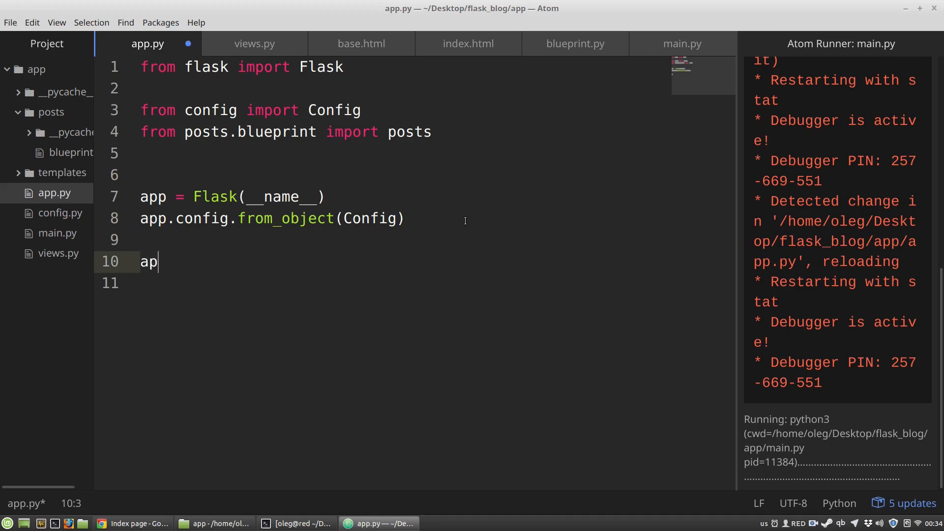
text(p.)
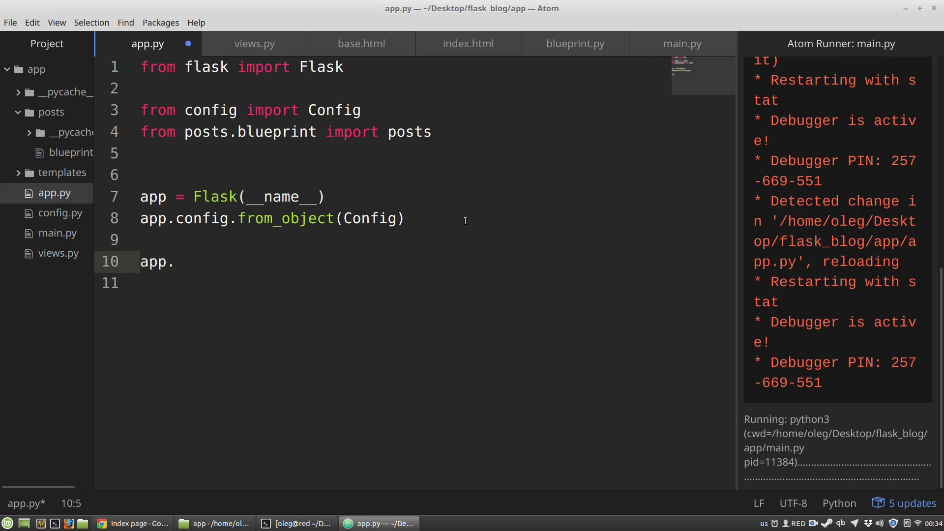
text(regist)
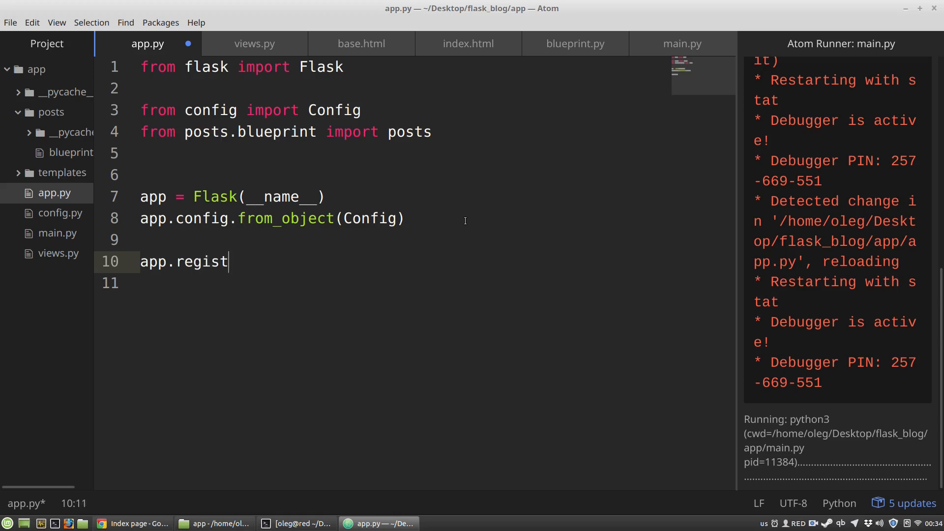
text(er_blue)
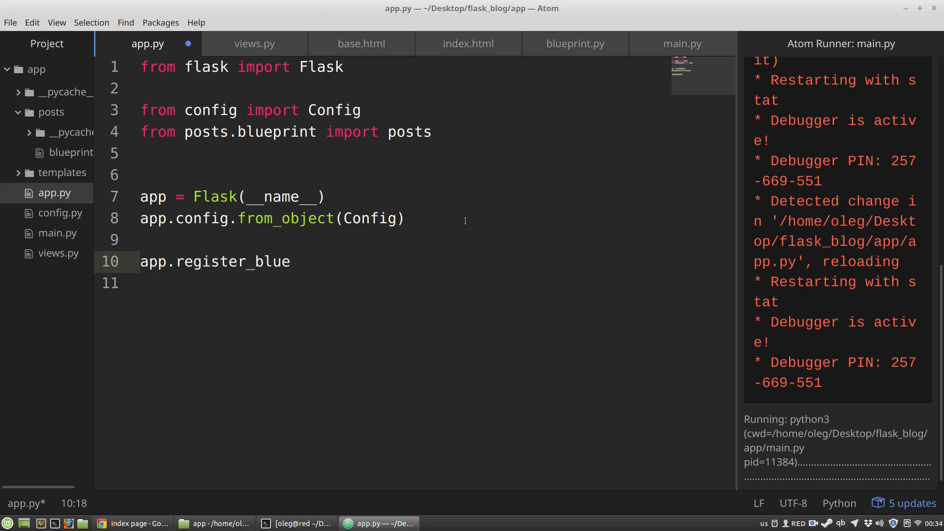
text(print())
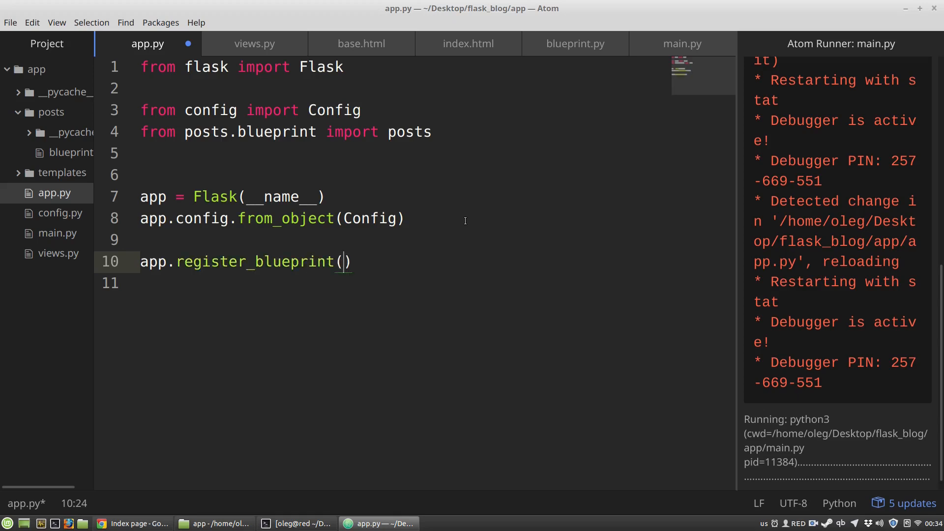
text(posts,)
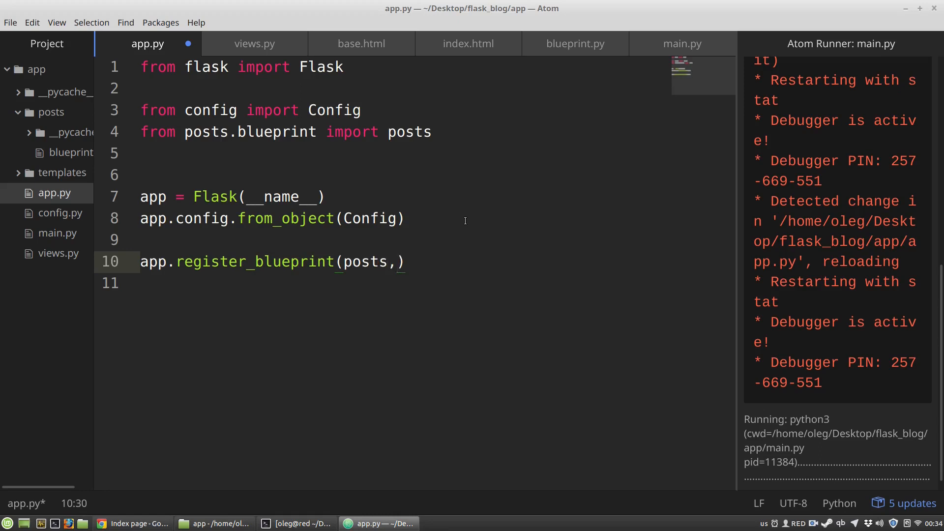
text(,)
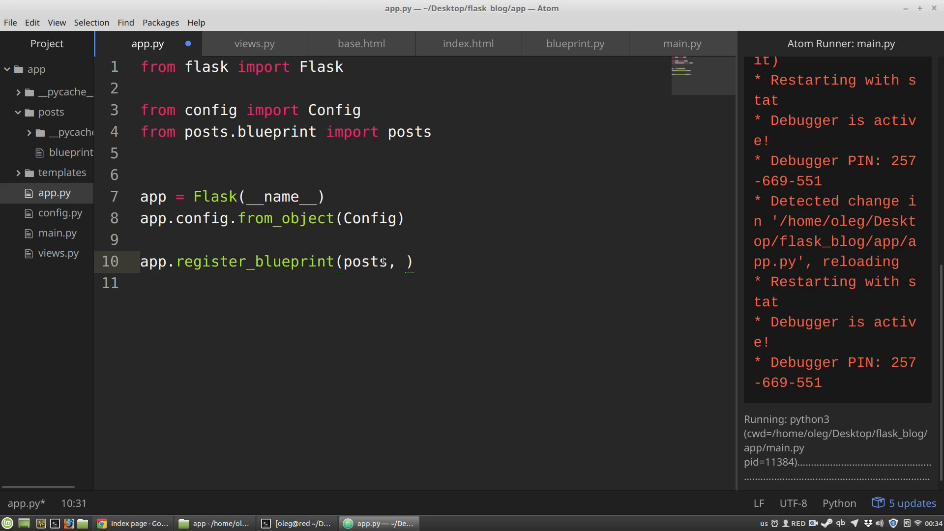
mouse_move(408, 241)
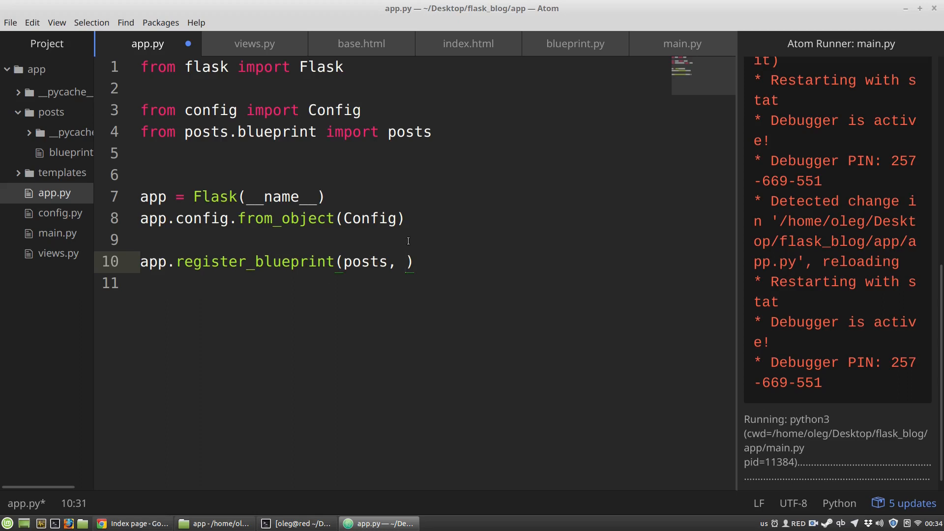
text(url)
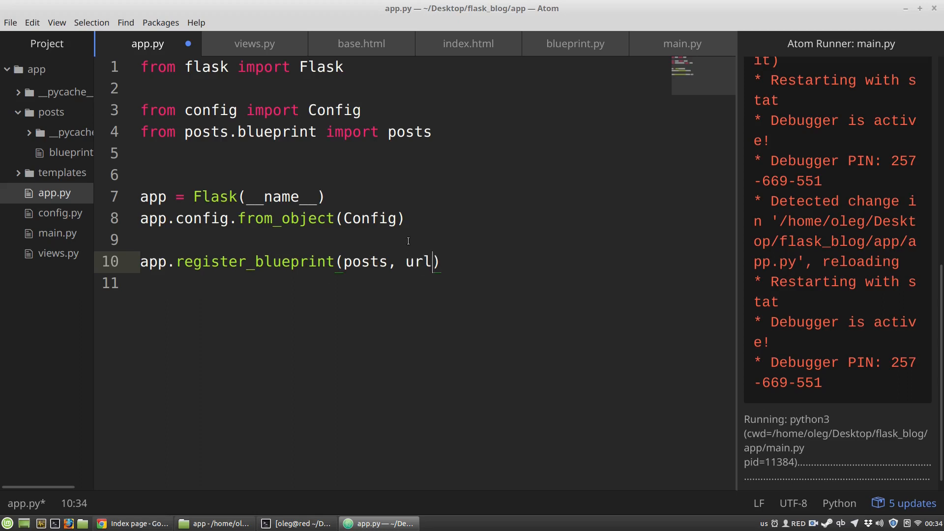
text(_prefi)
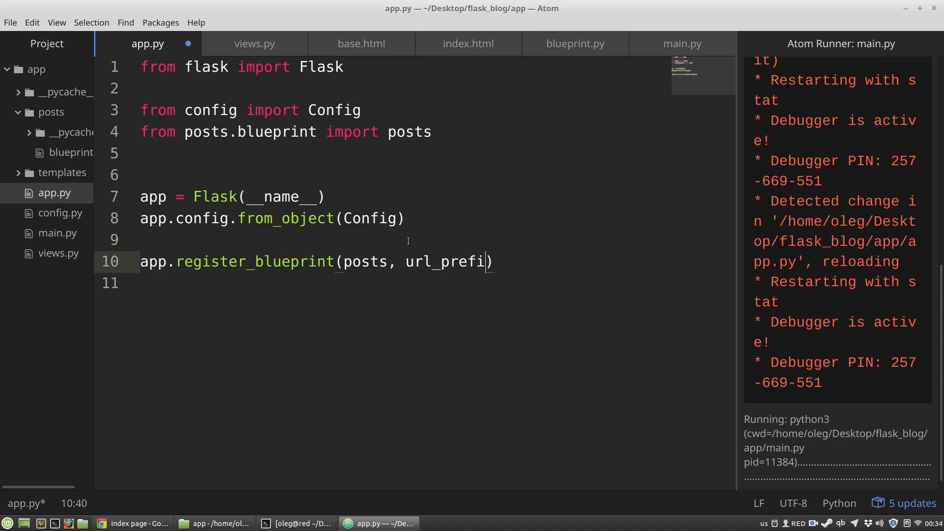
text(x='/blog')
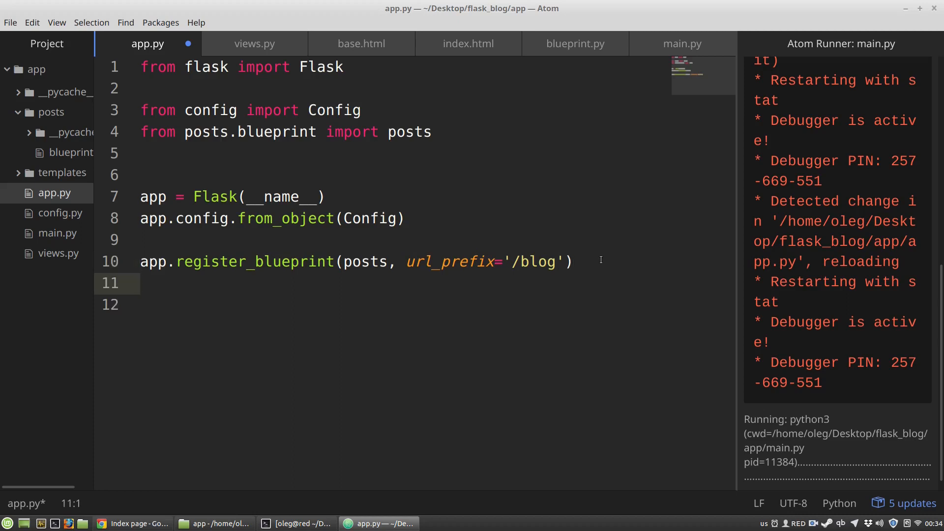
Add the comment '# localhost:5000/blog' below the registration.
text(# localhos)
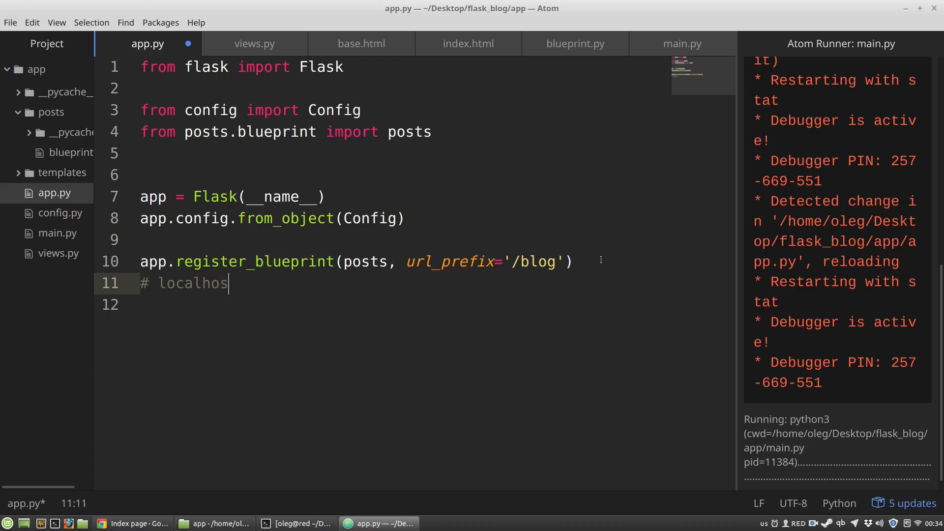
text(t:500)
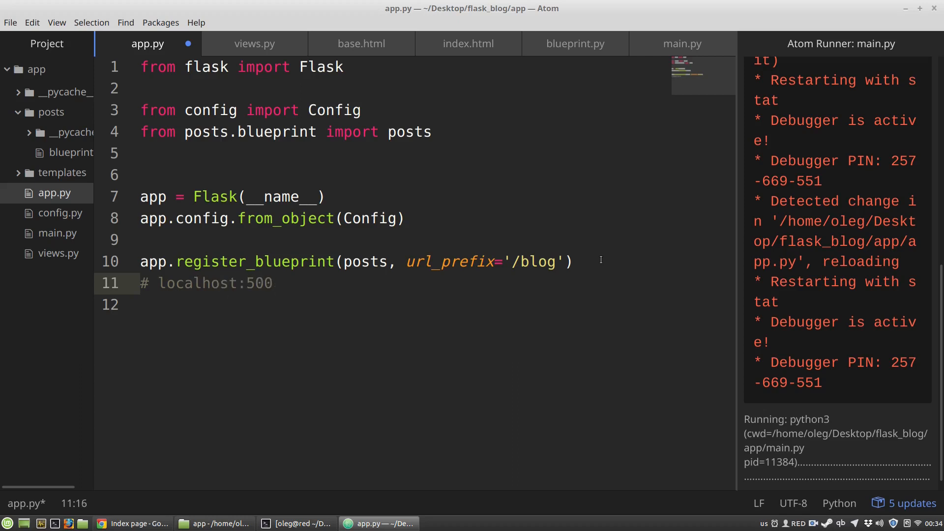
text(0/blog)
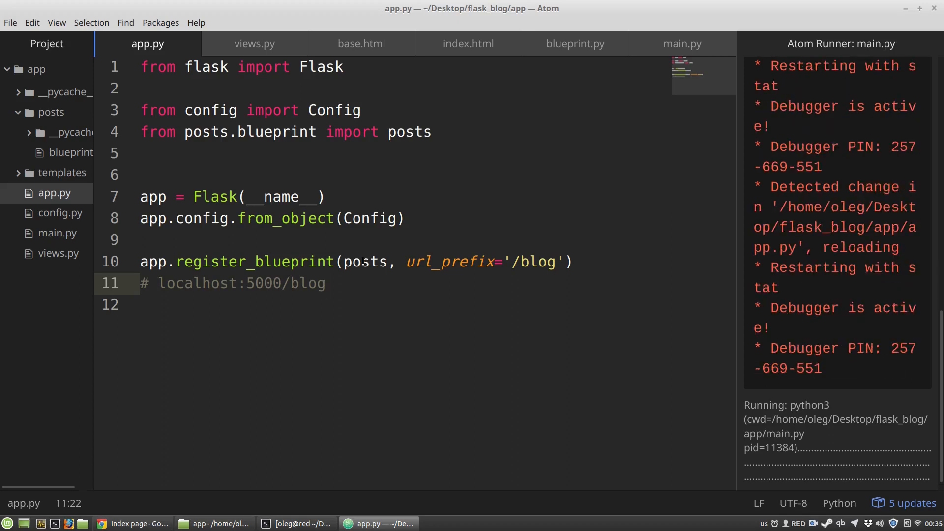
click(575, 44)
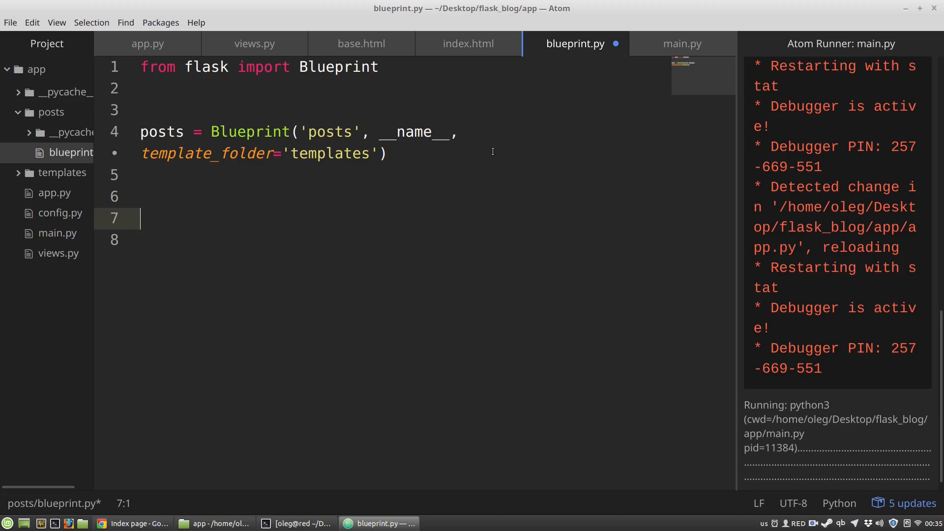
text(@posts.)
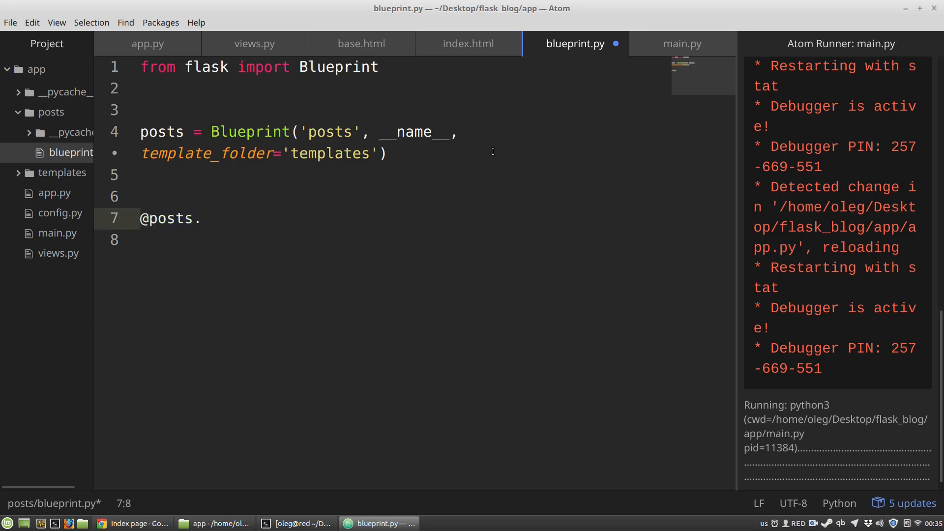
text(route()
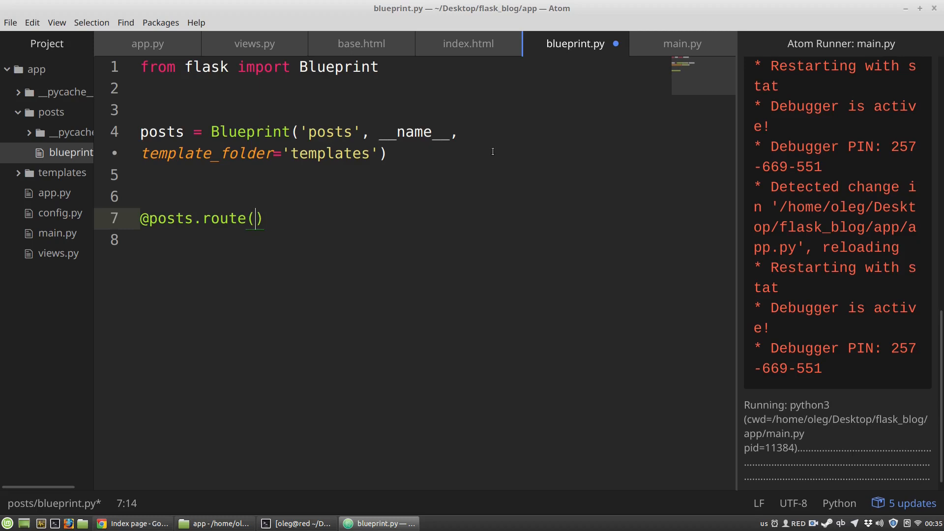
text('/')
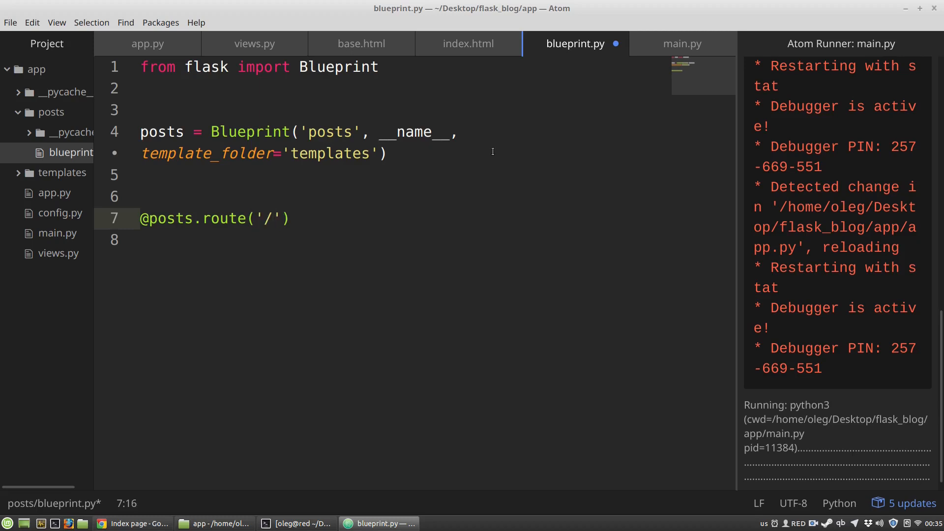
text(def)
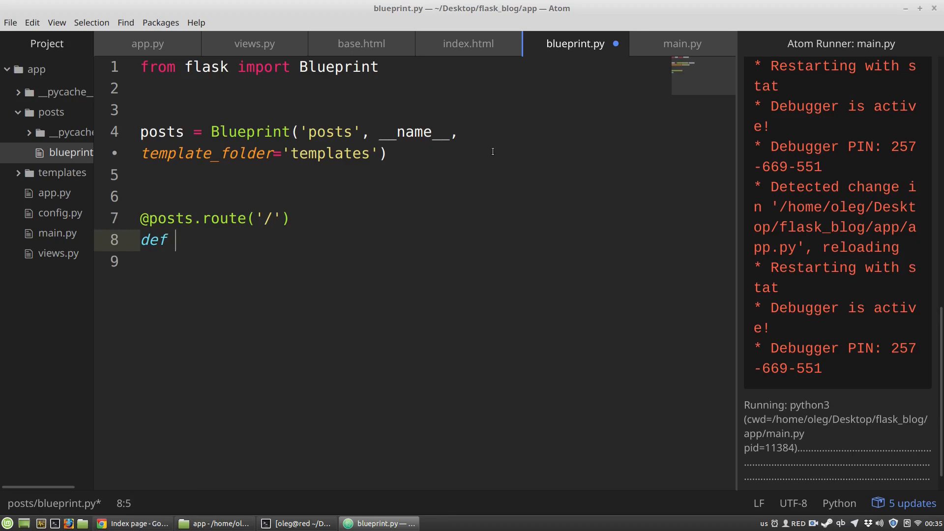
mouse_move(265, 205)
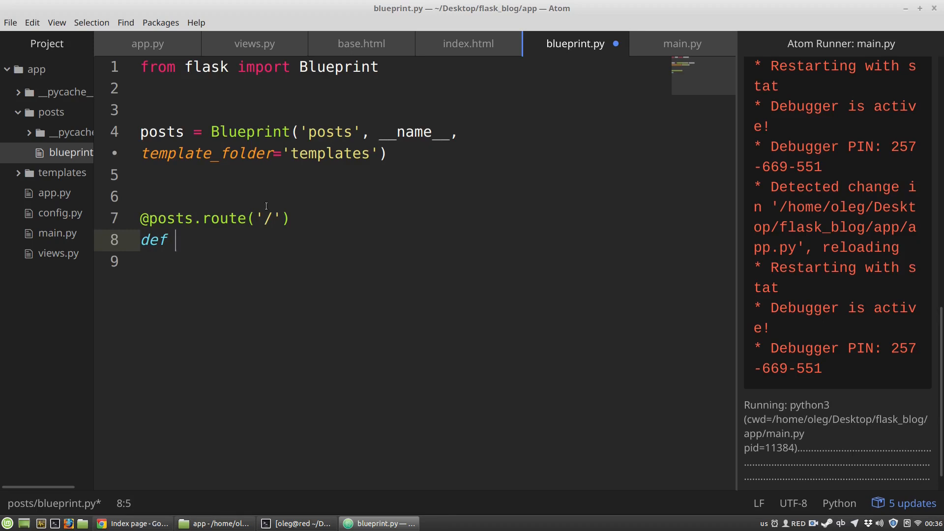
Add a '# localhost:5000/blog/' comment above the route.
text(#)
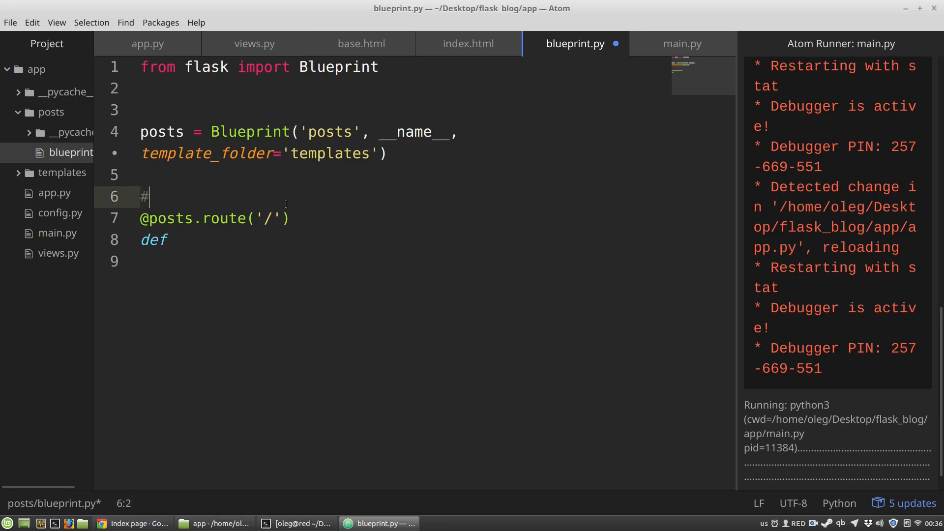
text(loc)
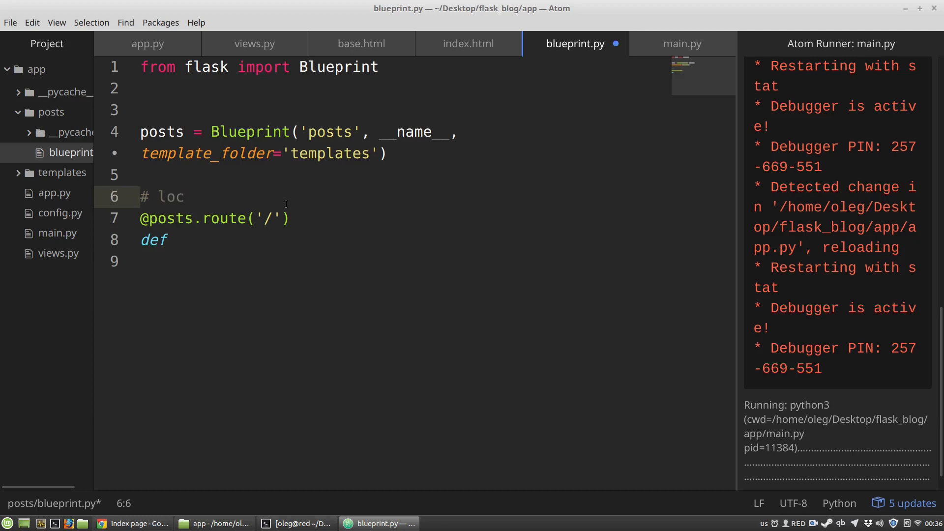
text(alhost:5)
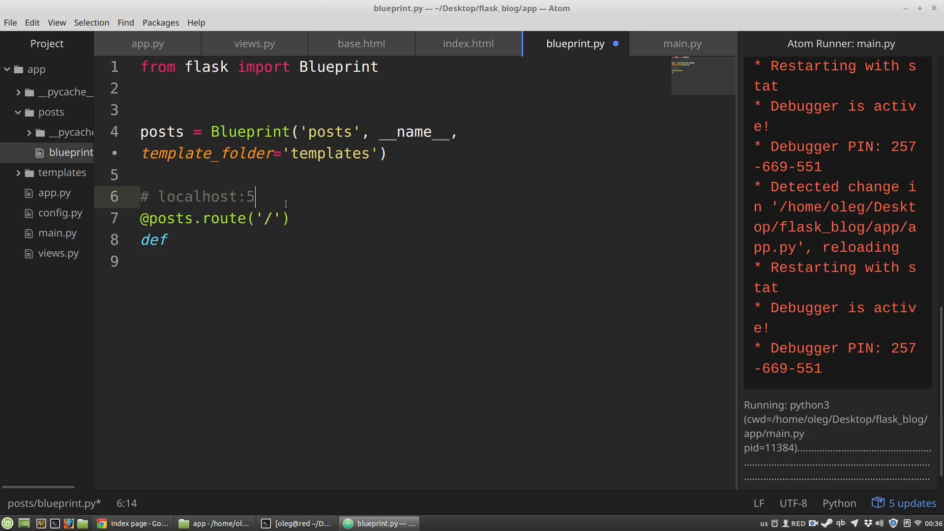
text(000/)
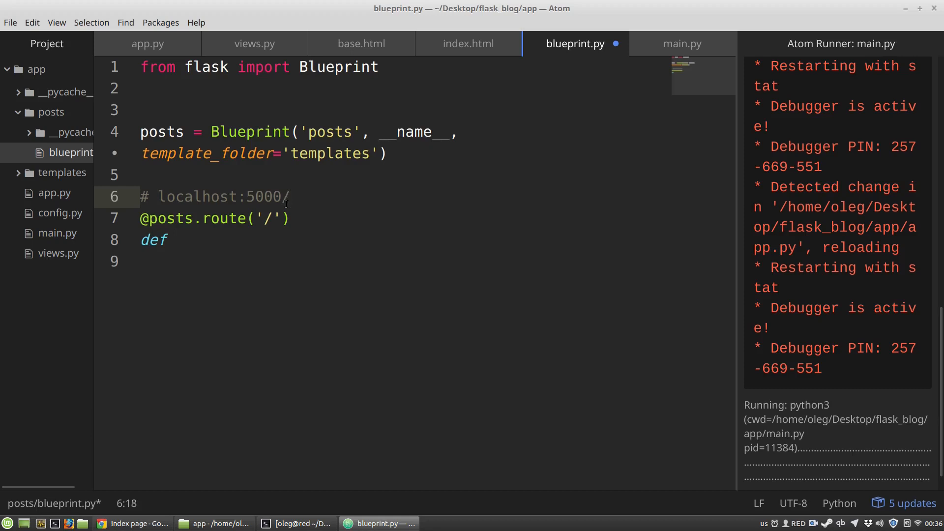
text(blog/)
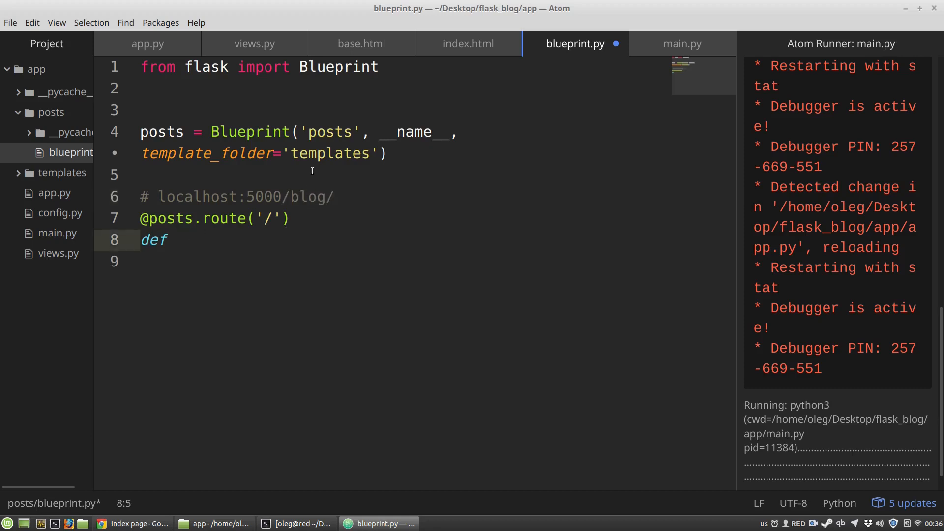
Define posts_list() returning render_template() with an empty argument.
text(posts_li)
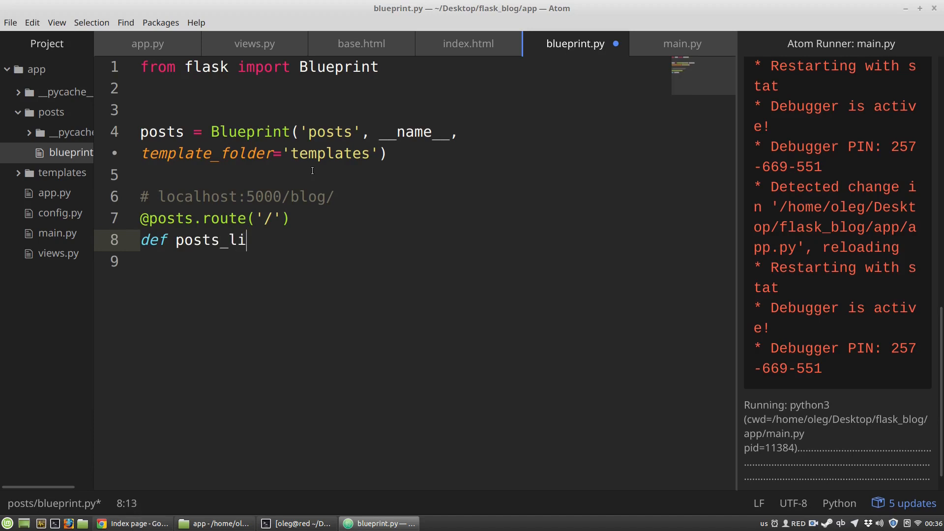
text(st():)
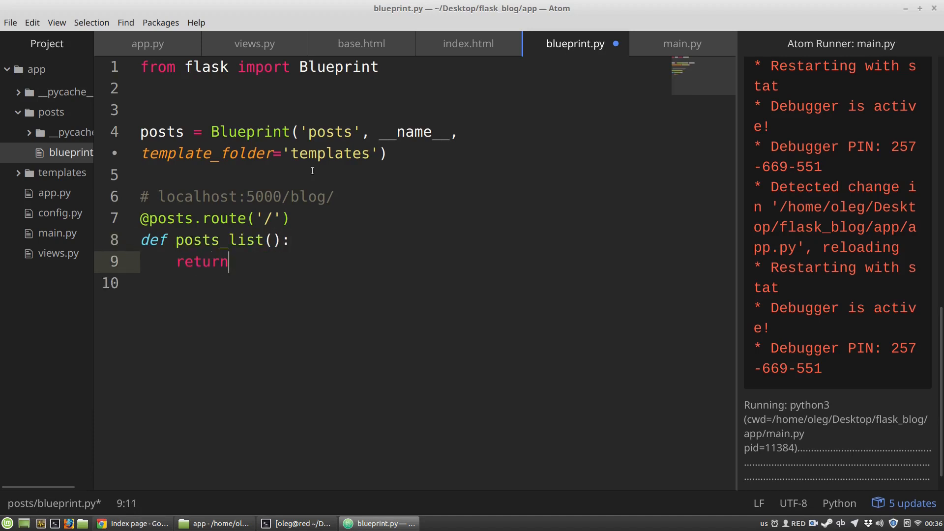
text(render)
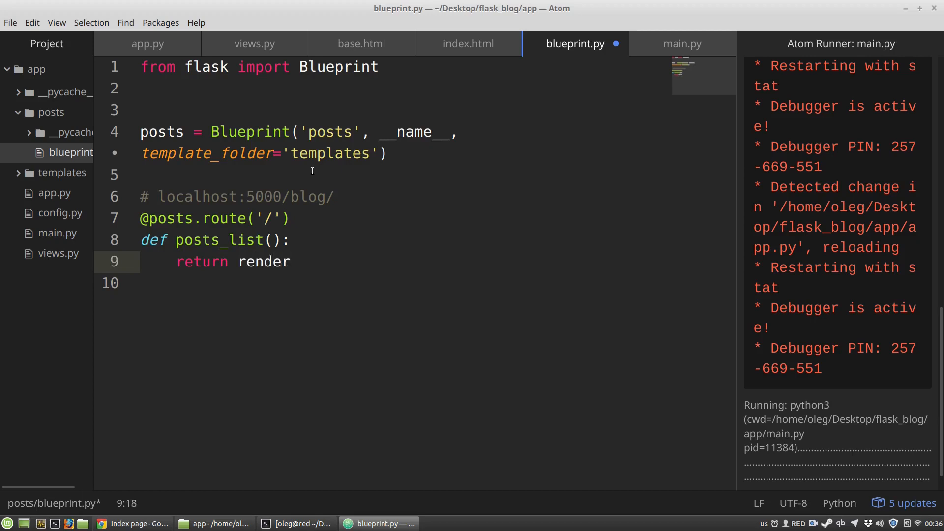
text(_template)
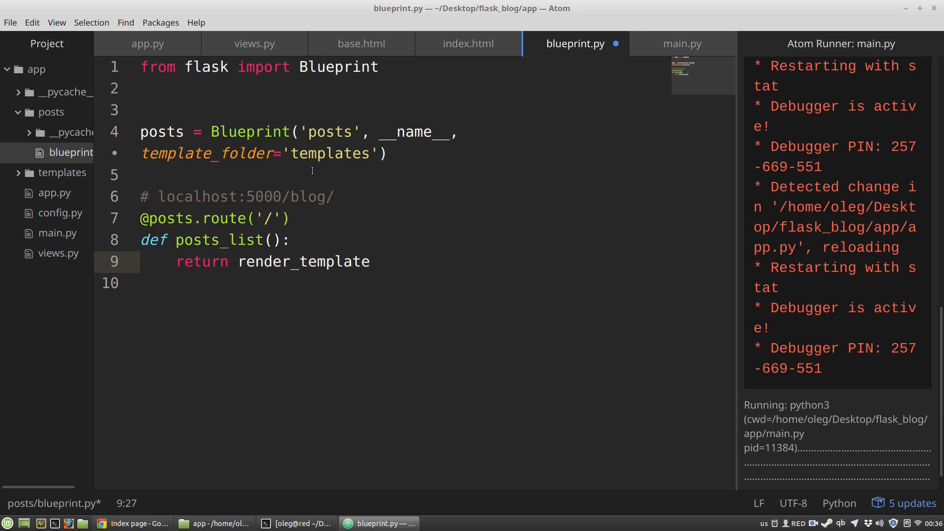
text(())
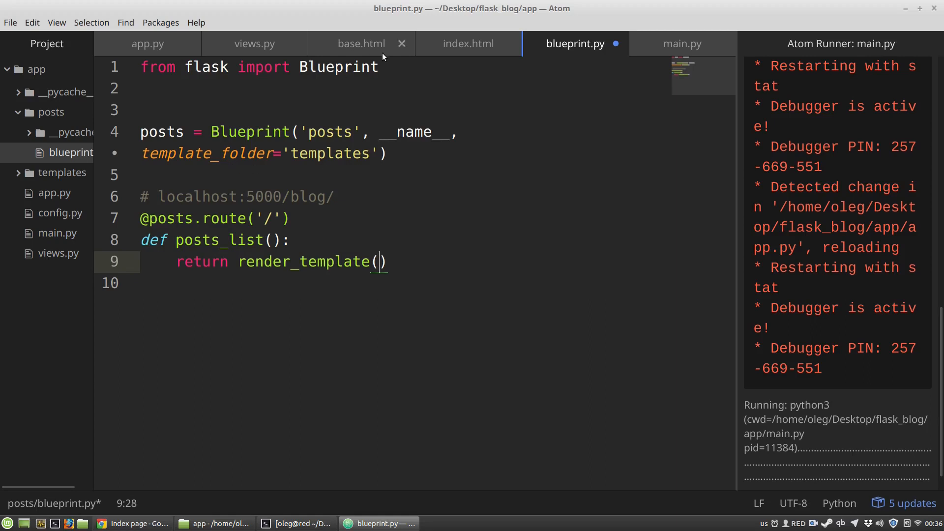
Add 'from flask import render_template' to blueprint.py and save it.
key(Return)
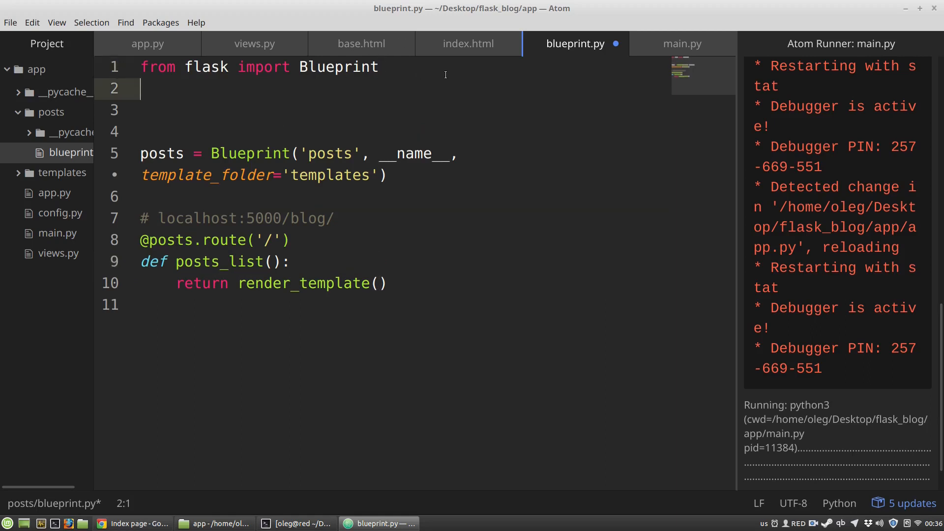
text(from flask import render_template)
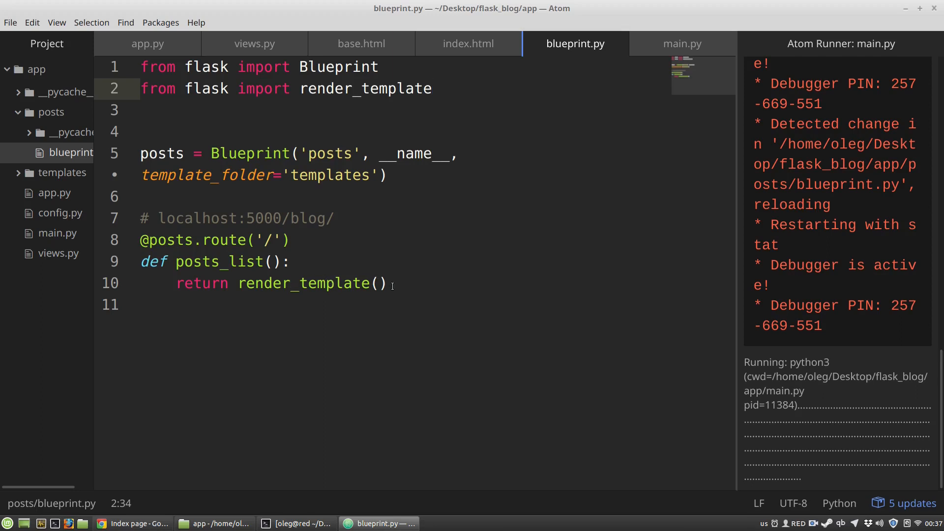
click(378, 283)
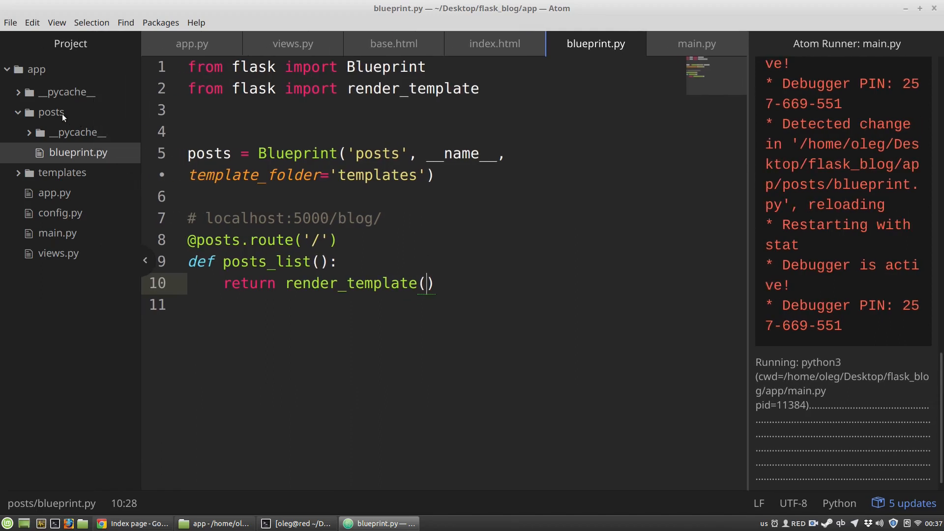
Create templates/posts/posts.html inside the posts package.
click(50, 113)
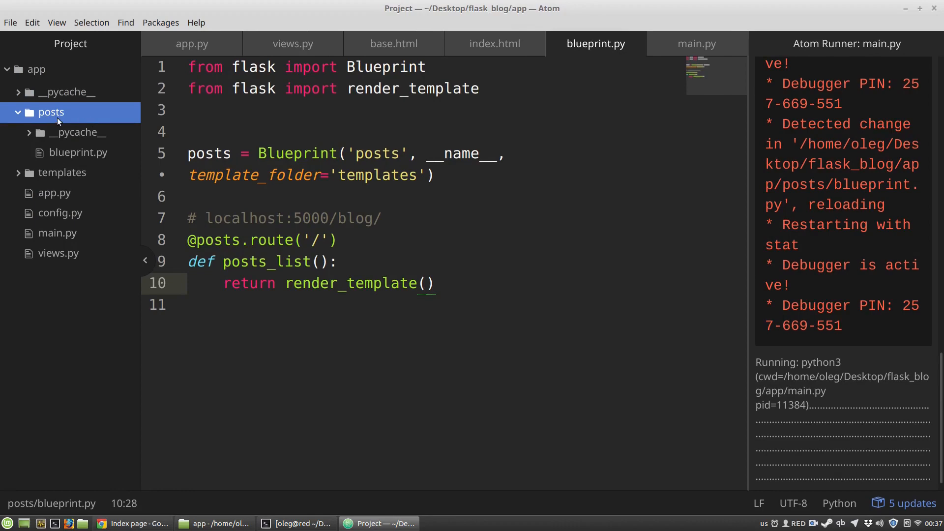
mouse_move(145, 124)
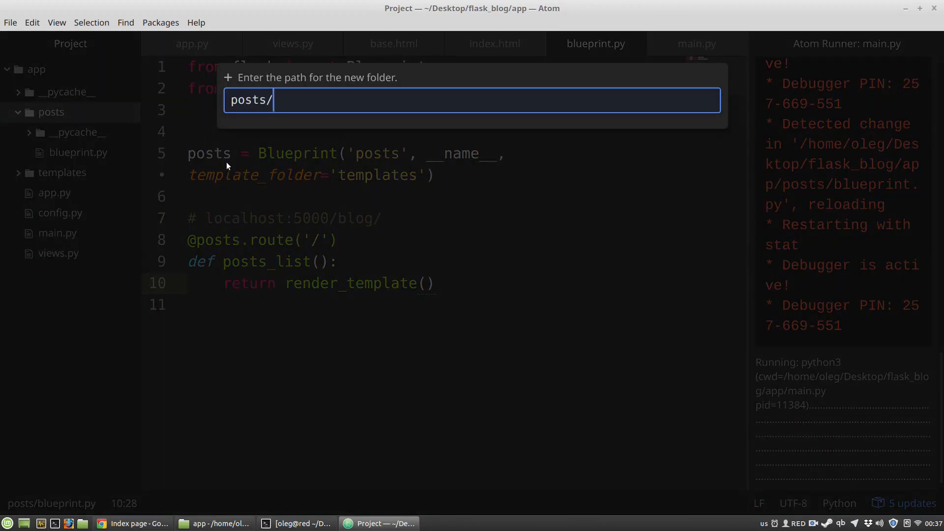
text(templates)
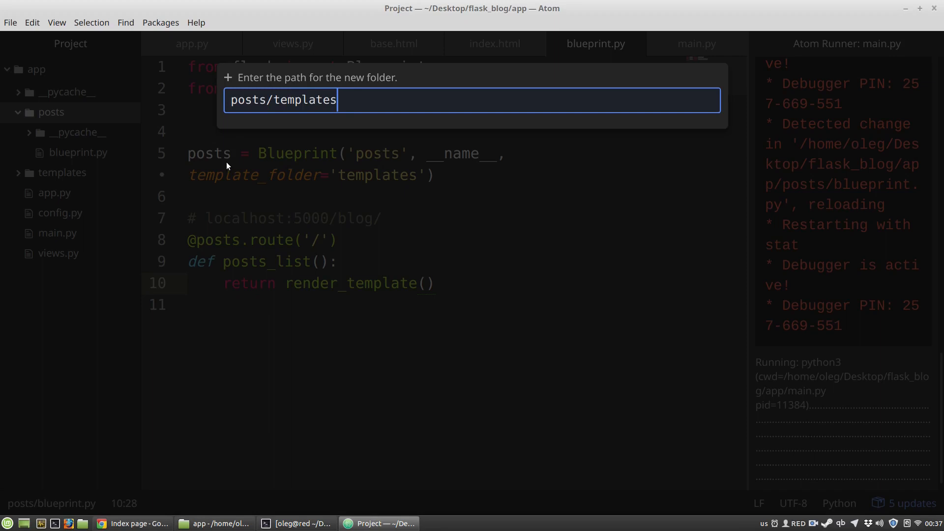
text(/posts/)
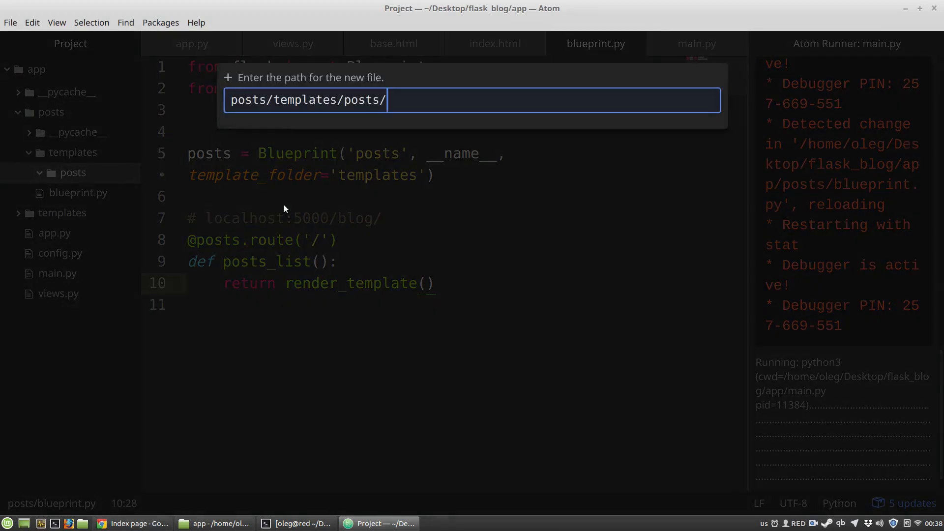
text(posts_lis)
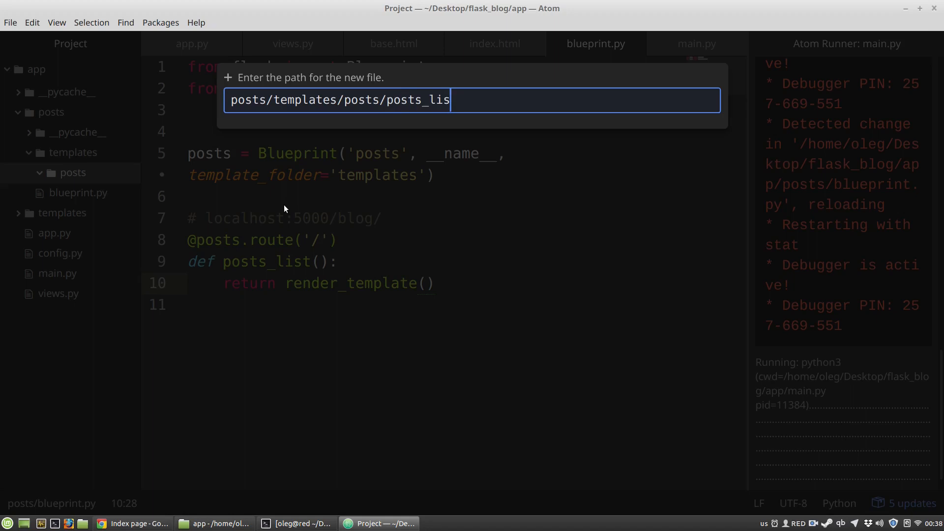
key(BackSpace)
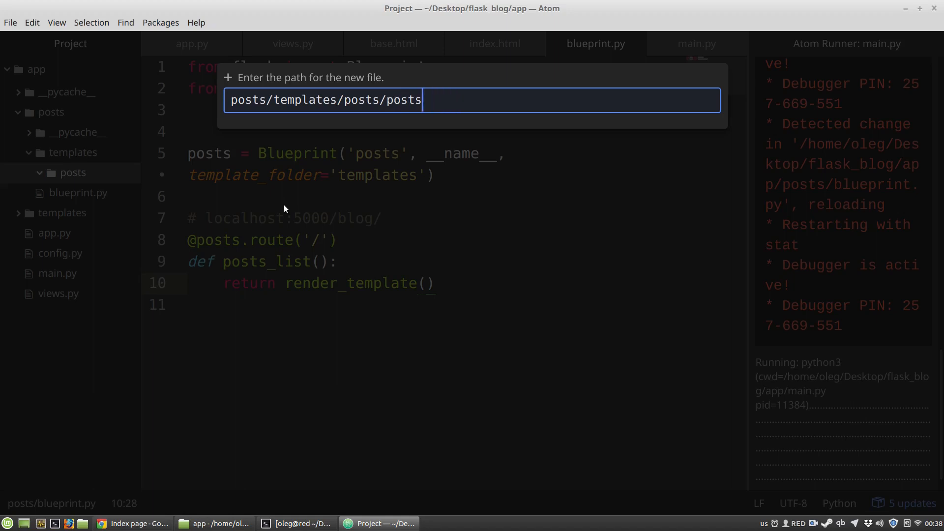
text(.html)
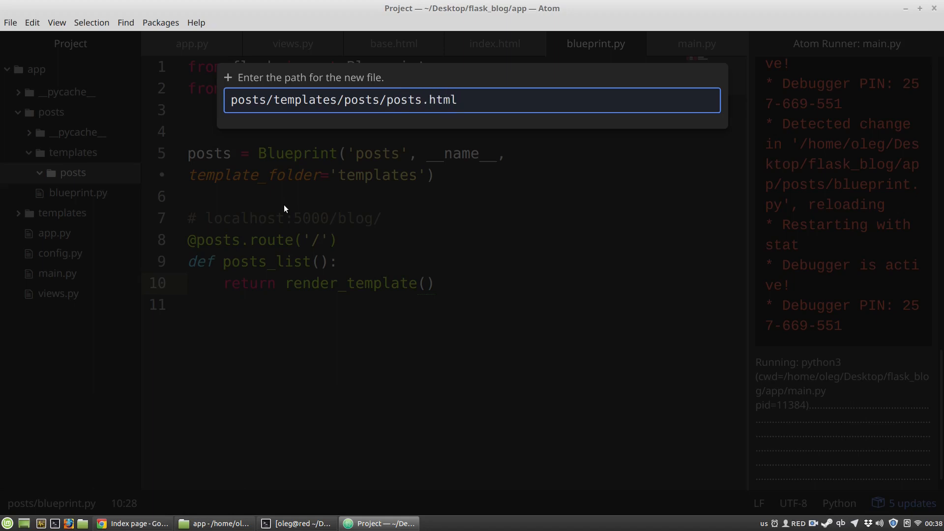
key(Return)
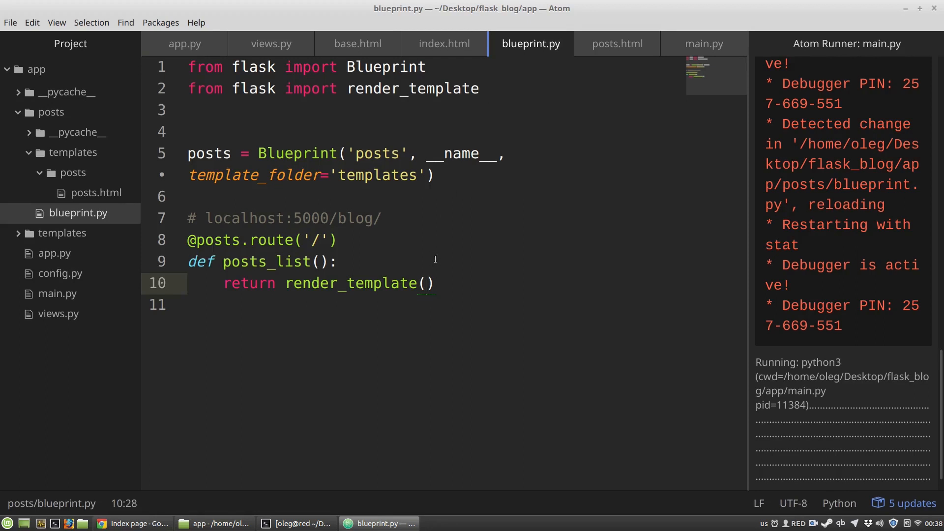
Pass 'posts/posts.html' to render_template in posts_list and save blueprint.py.
text('')
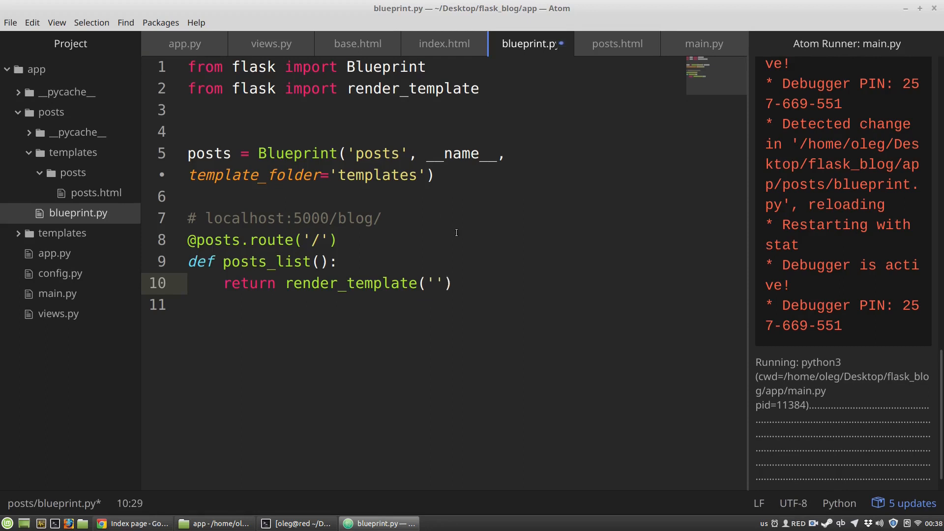
click(434, 283)
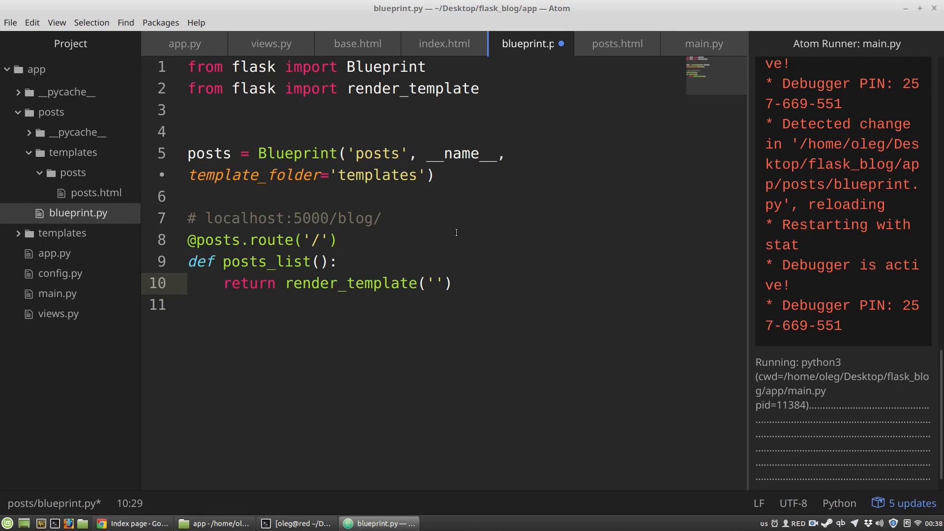
text(posts/posts)
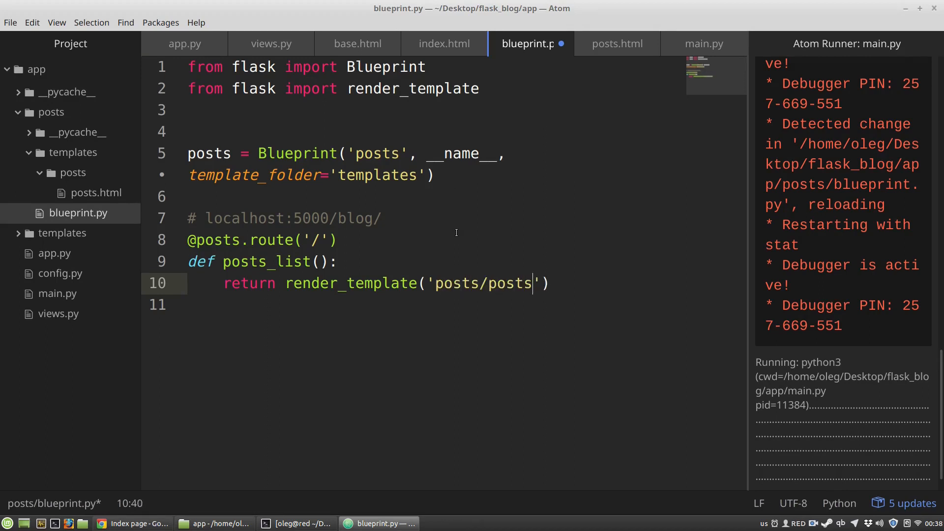
text(.html)
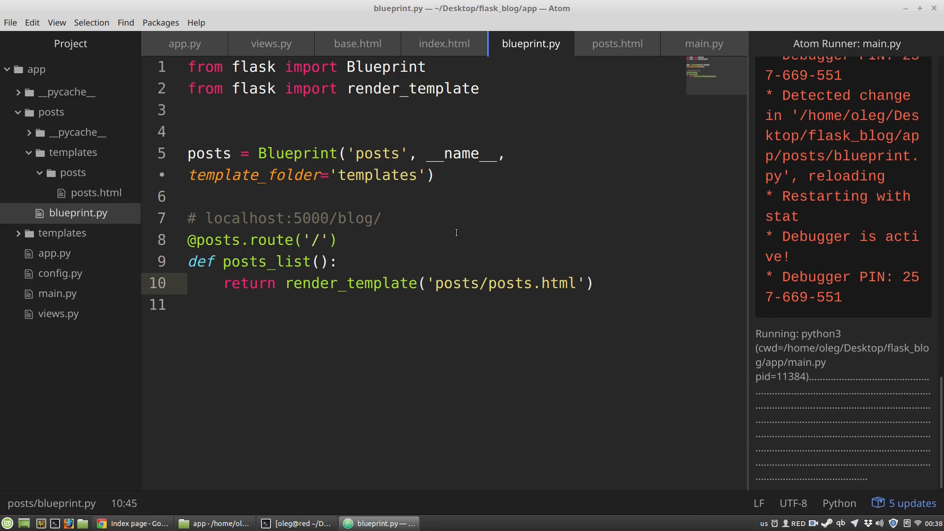
click(617, 44)
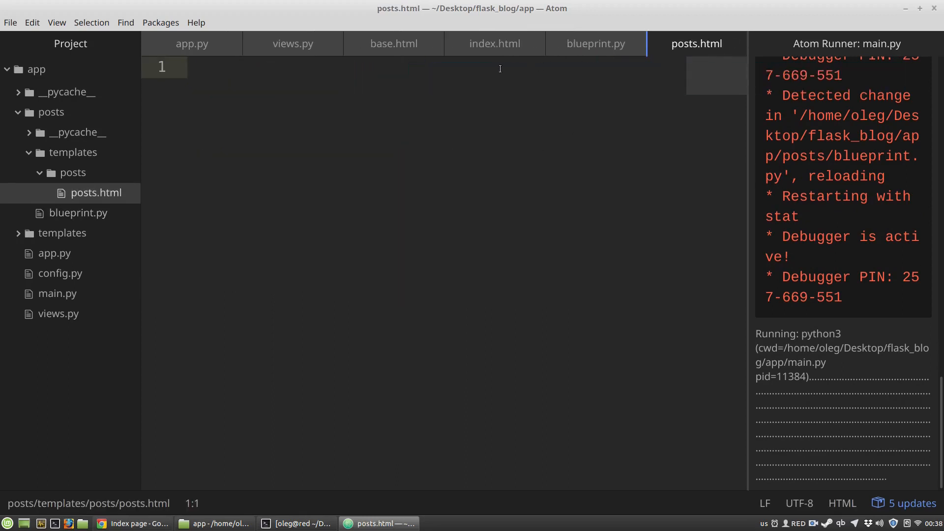
Start posts.html with {% extends 'base.html' %}.
text({%})
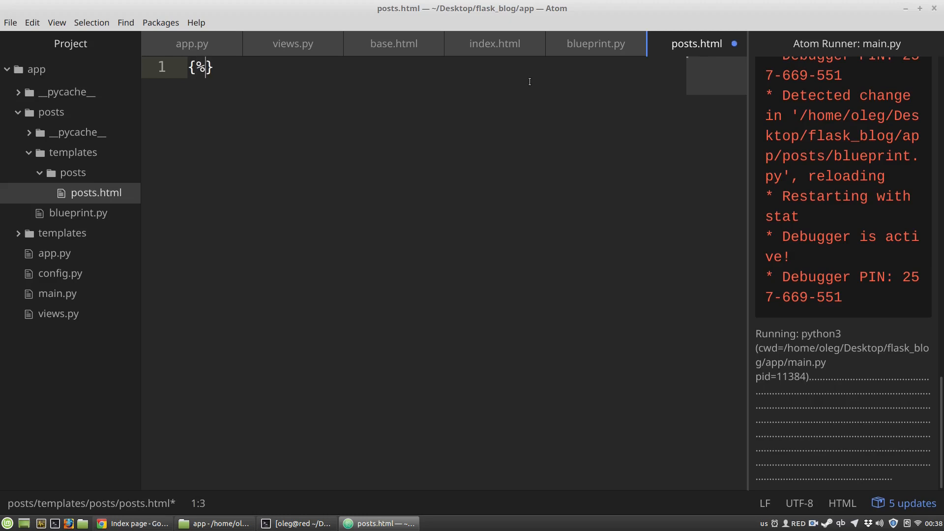
text(ex)
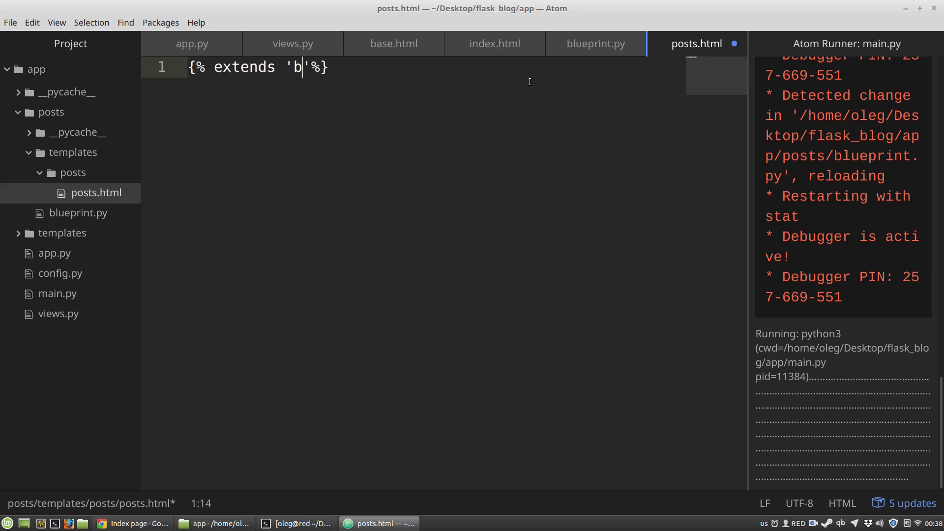
text(ase.html)
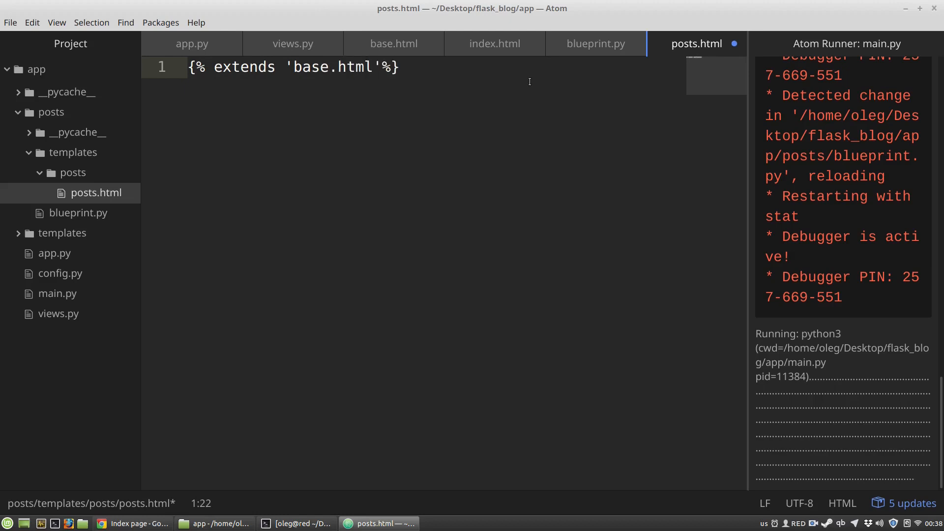
key(Return)
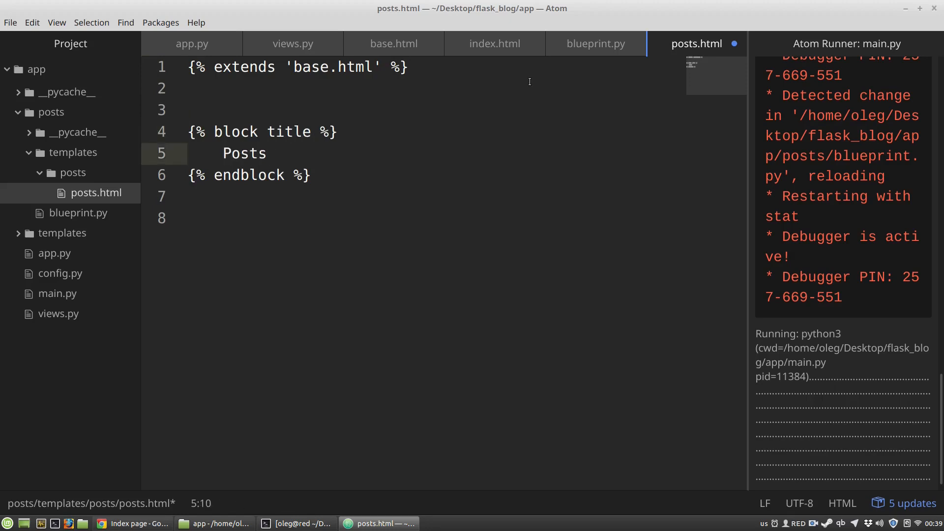
Add a 'Posts list' title block and a content block with <h1>Posts Blueprint</h1>.
text(list)
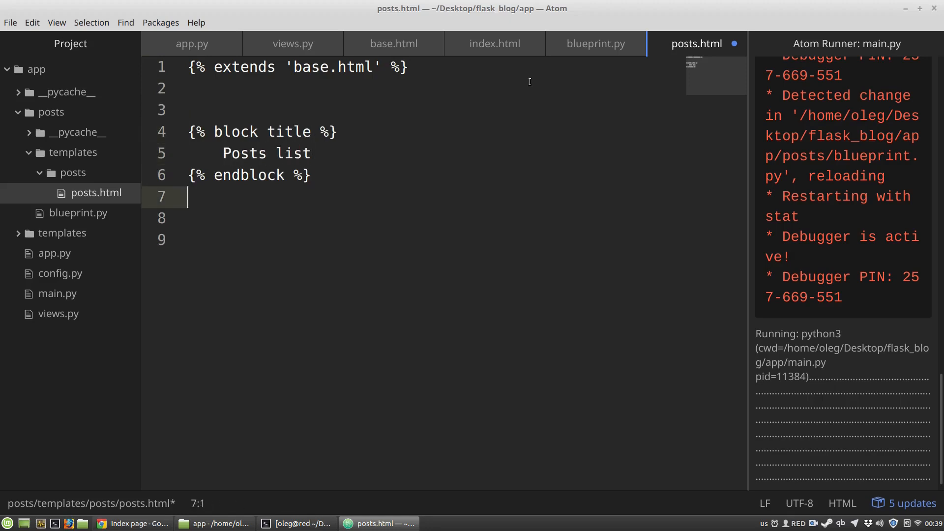
text({% block content %})
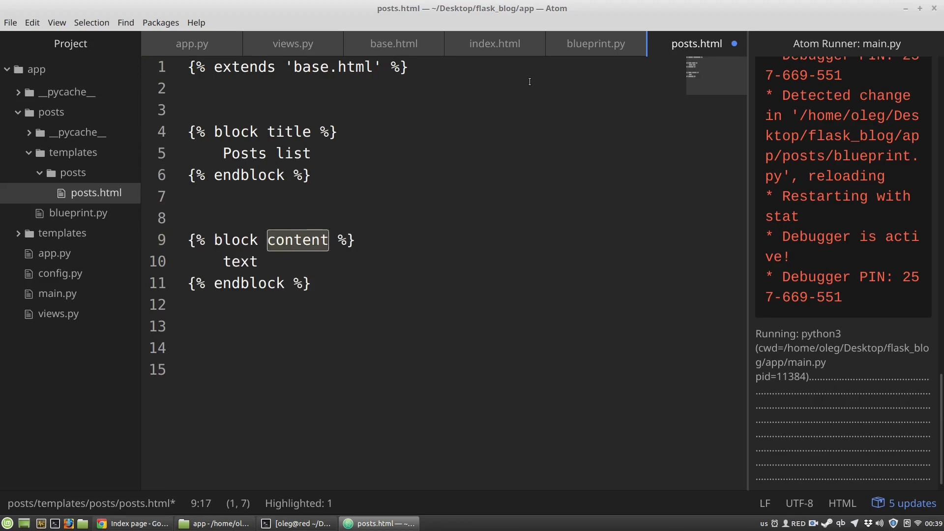
text(h1{)
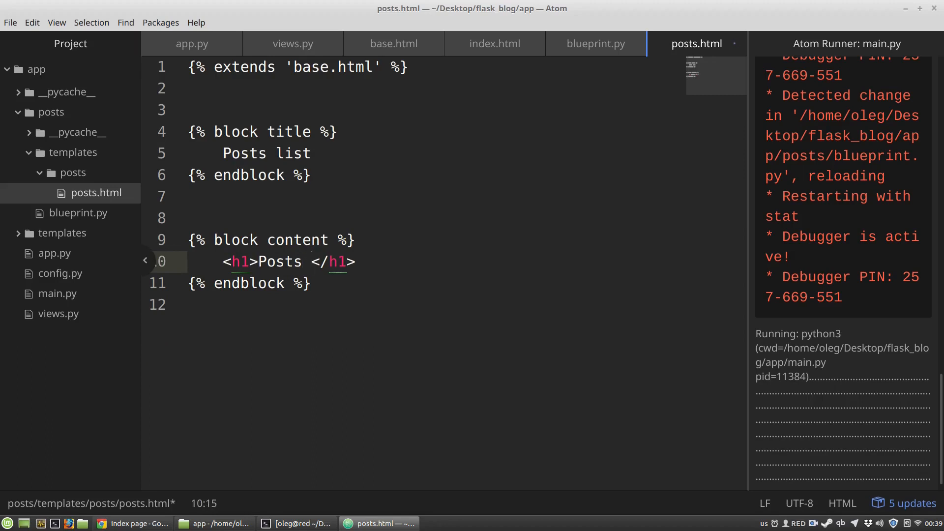
text(Blue)
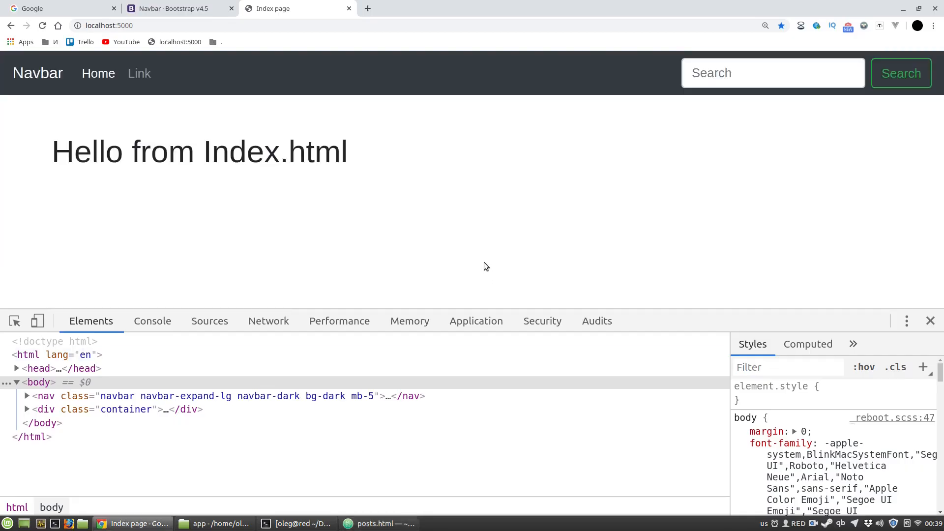
Load localhost:5000/blog/ in Chrome to show the Posts Blueprint page.
click(109, 25)
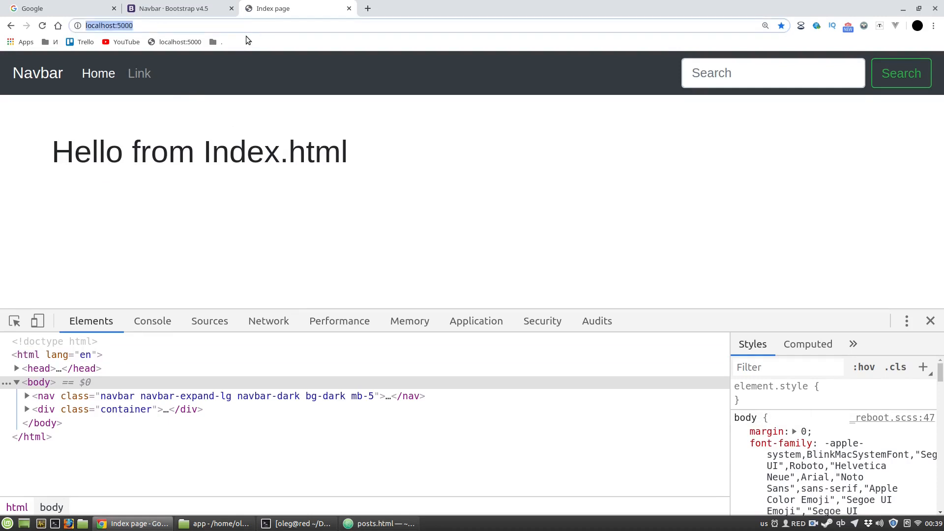
text(/blog/)
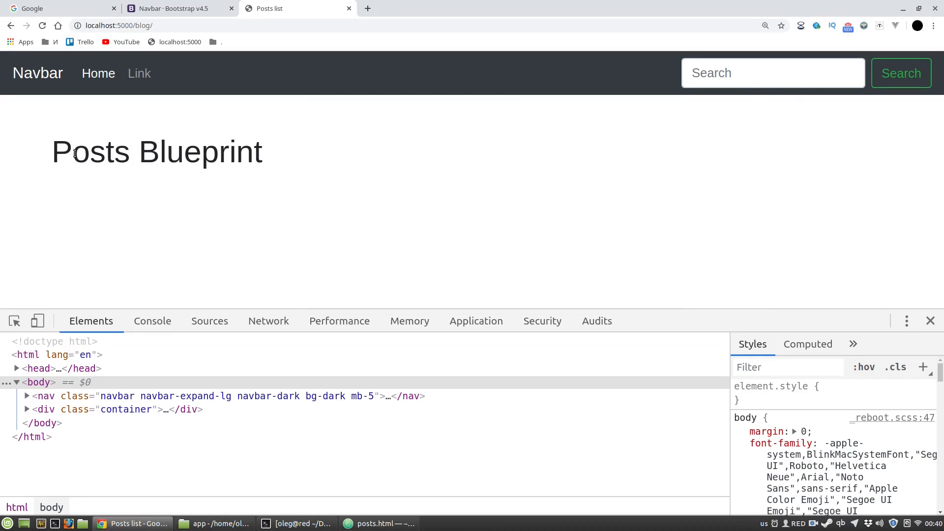
mouse_move(140, 153)
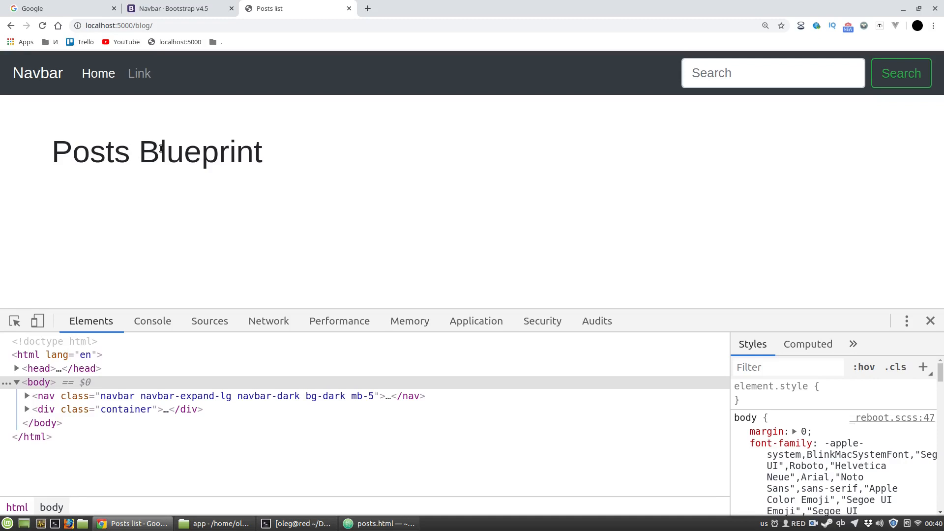
mouse_move(670, 203)
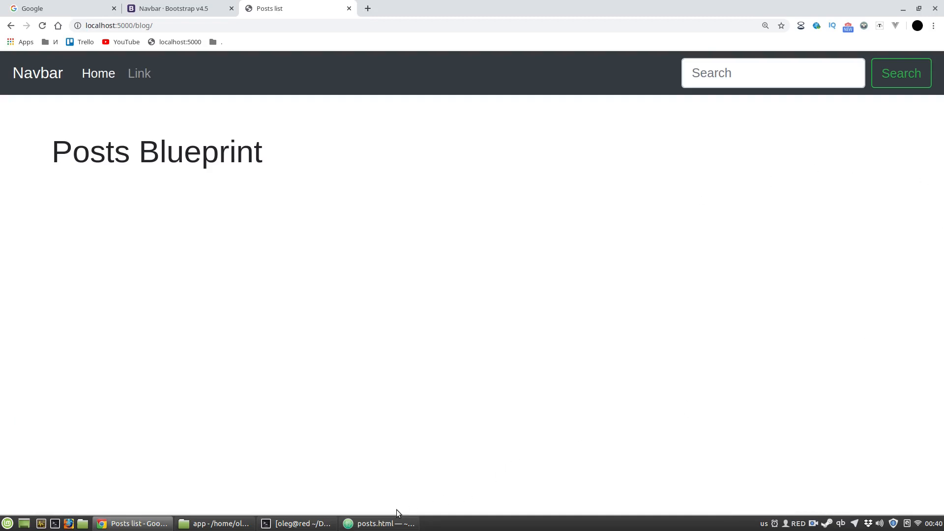
Give base.html's content div the classes 'col-8 mx-auto' and confirm the heading centres in Chrome.
click(378, 522)
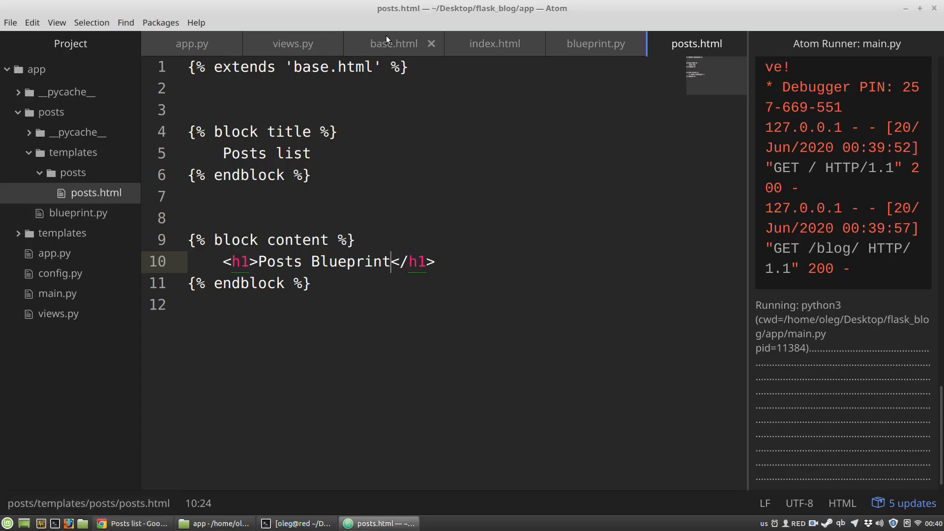
click(394, 44)
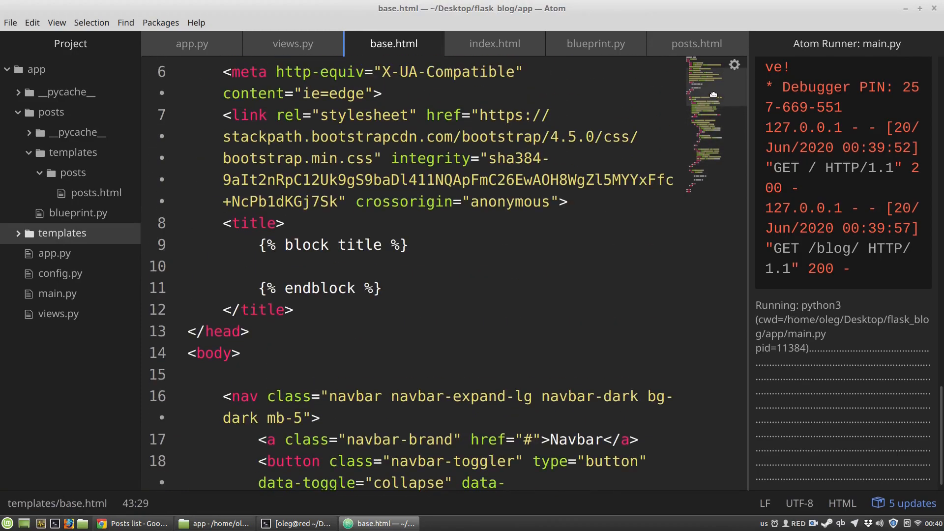
click(126, 522)
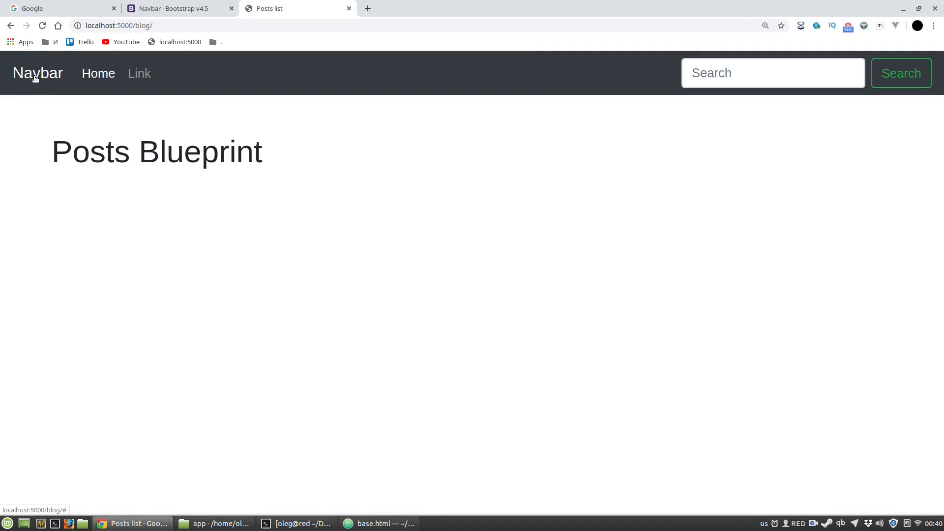
mouse_move(88, 84)
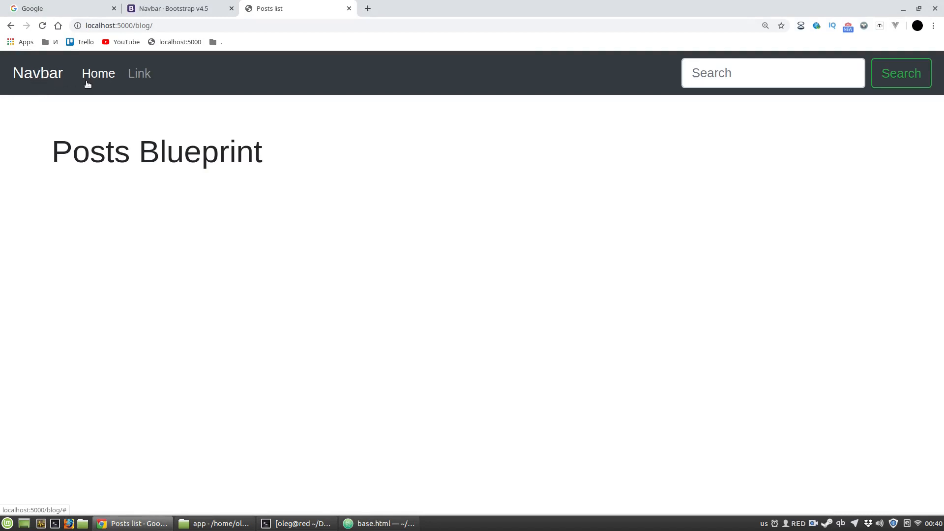
mouse_move(102, 79)
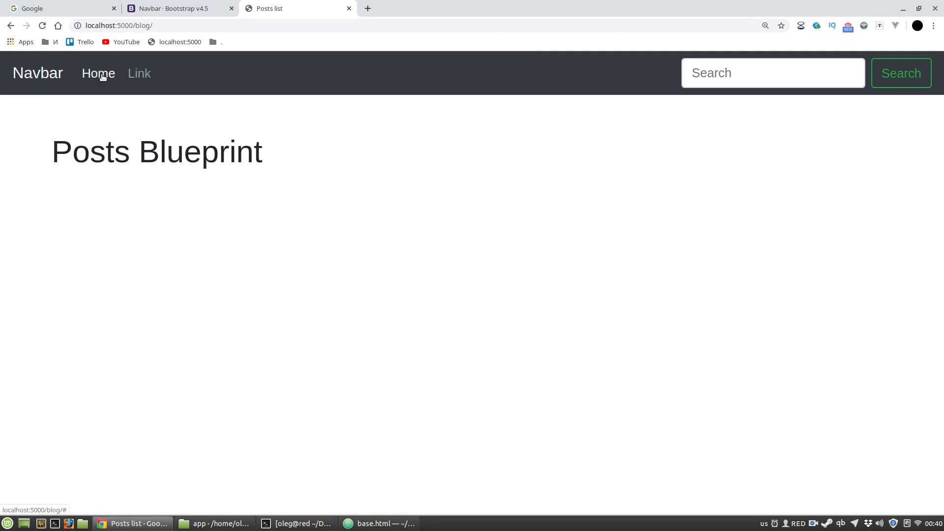
click(379, 523)
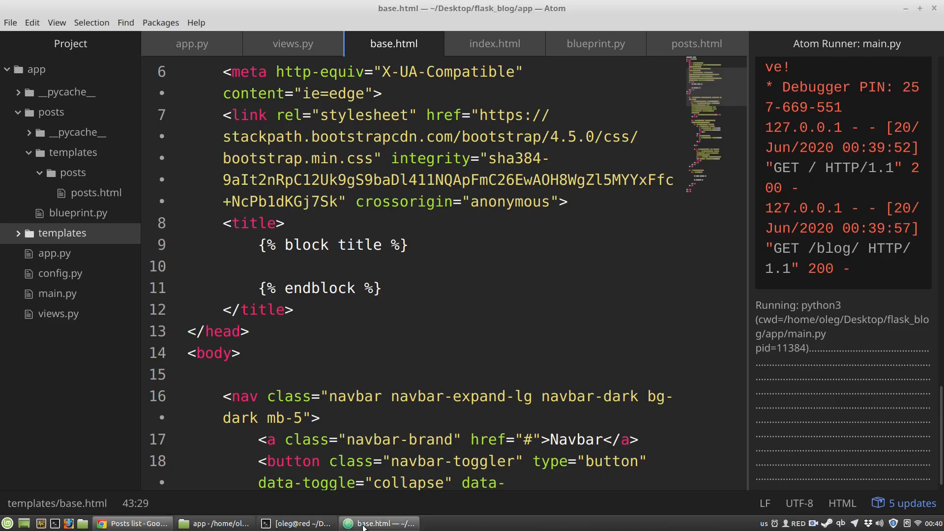
scroll(down, 3)
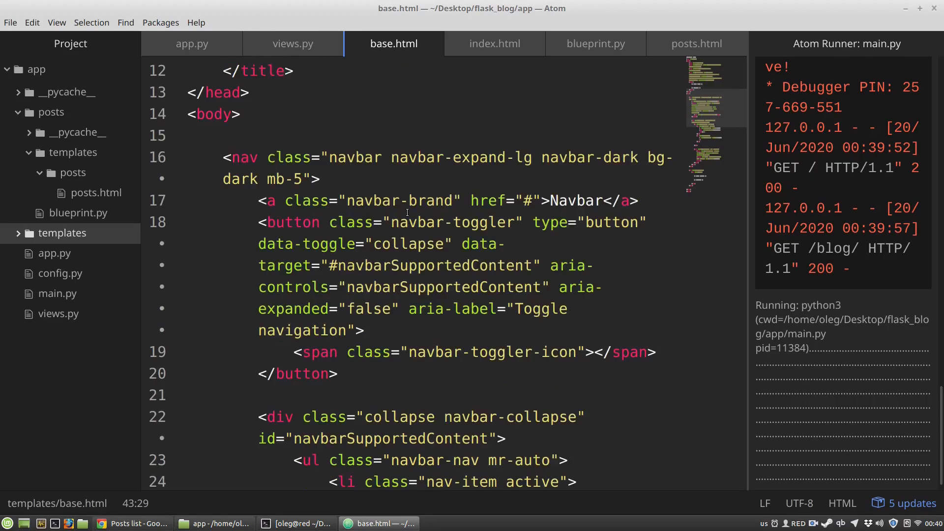
scroll(down, 3)
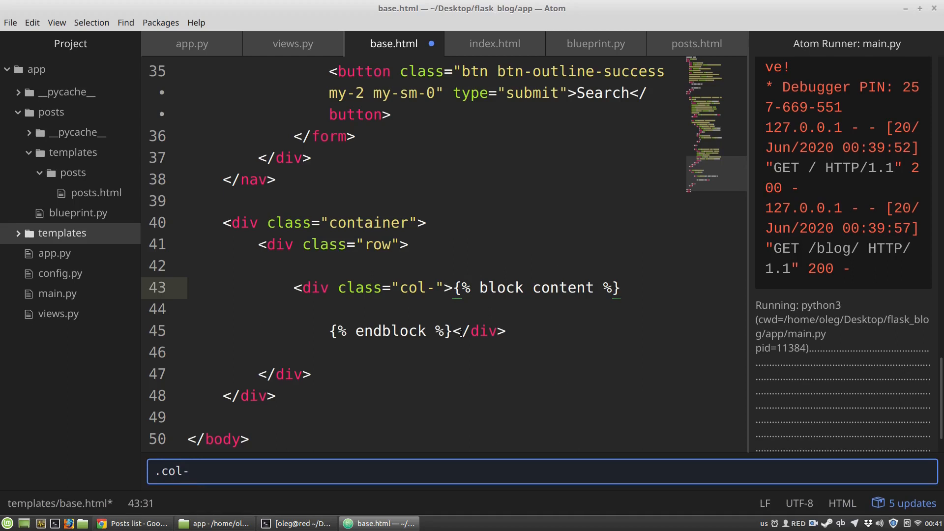
text(8.)
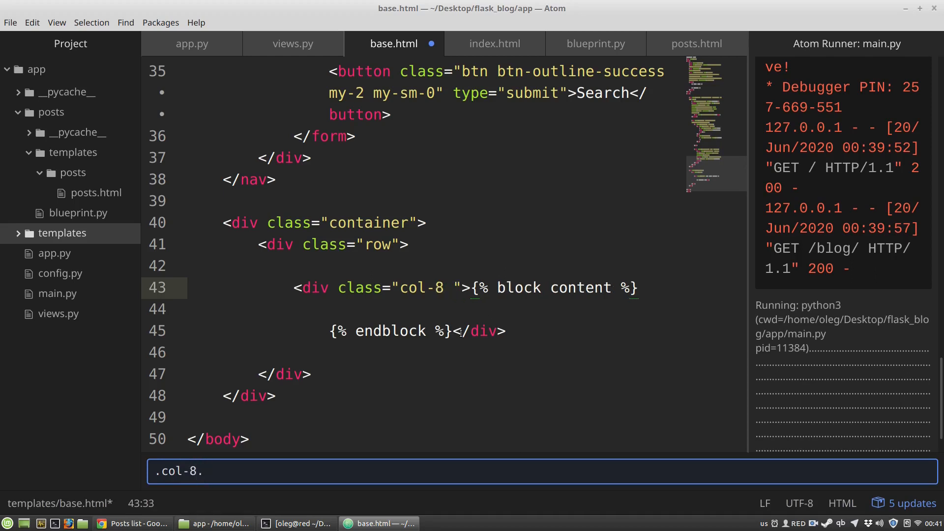
text(mx-a)
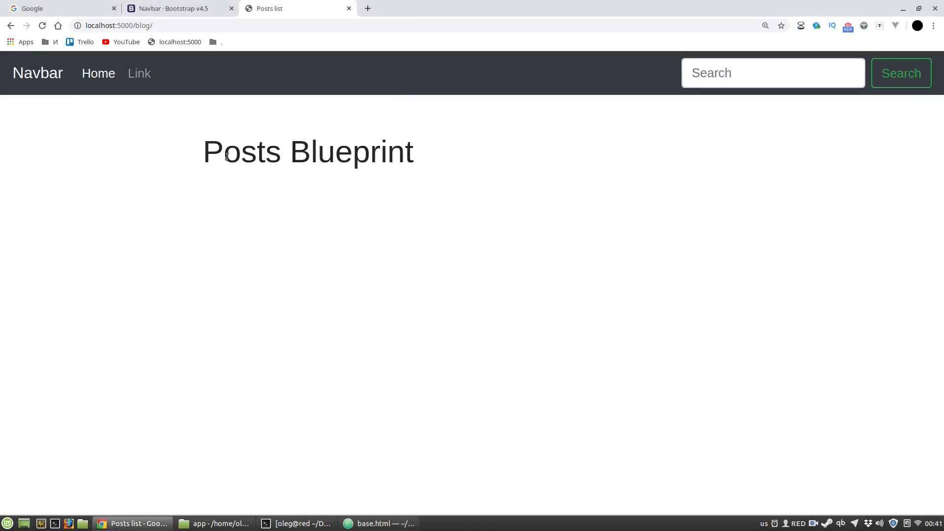
click(379, 522)
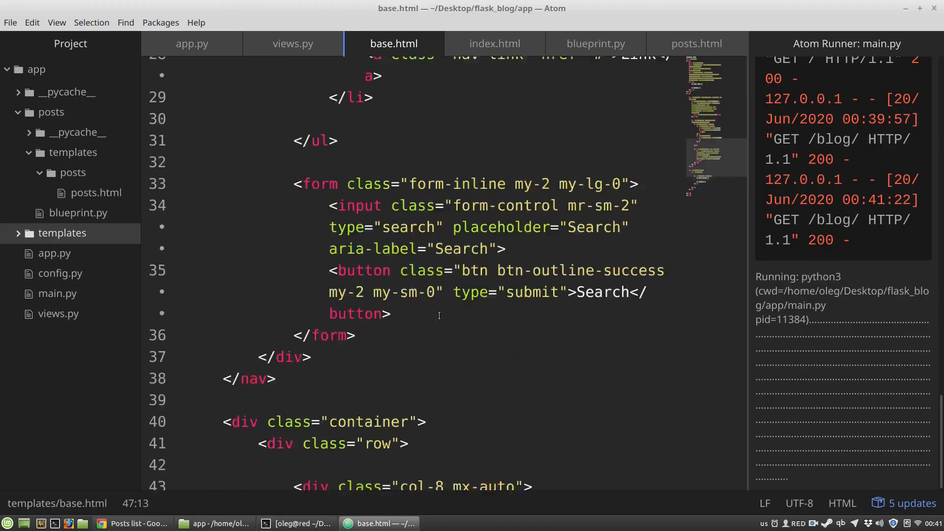
scroll(up, 3)
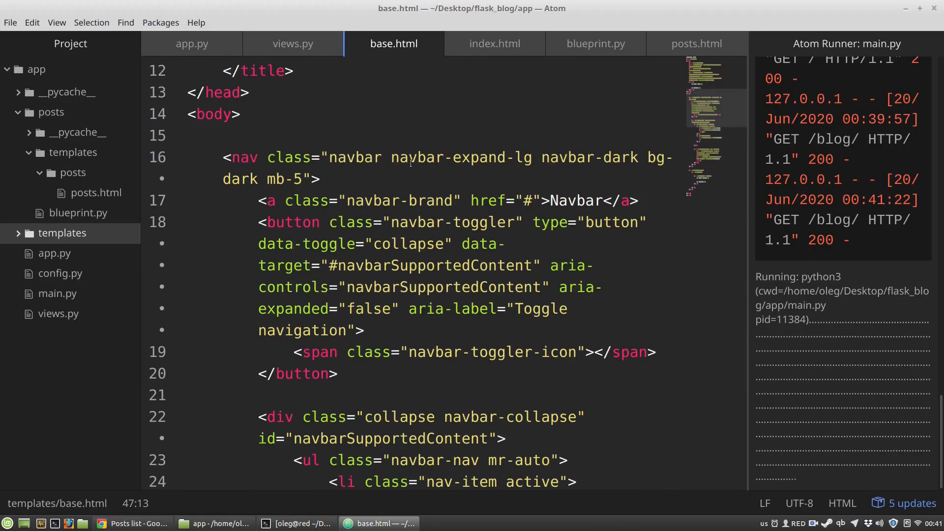
Rename the navbar brand to 'Flask' and set its href to {{ url_for('index') }}.
double_click(575, 193)
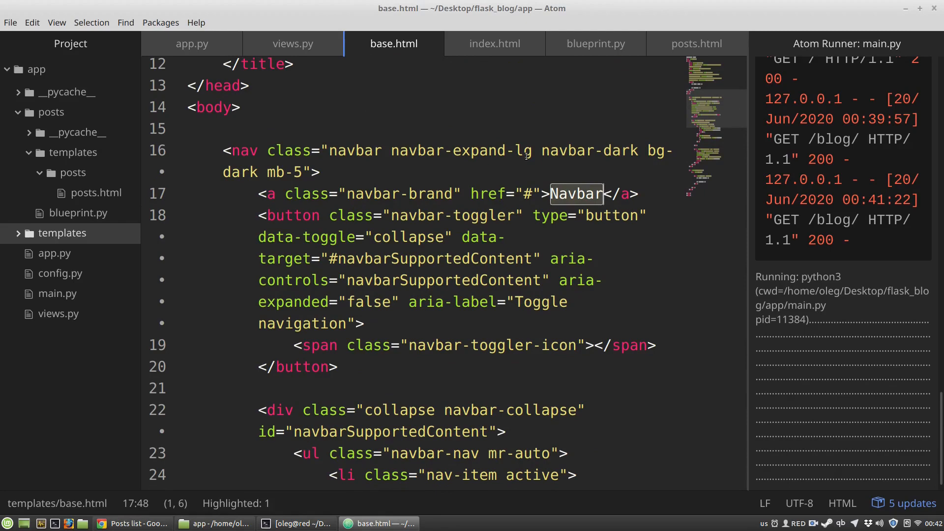
text(Flask)
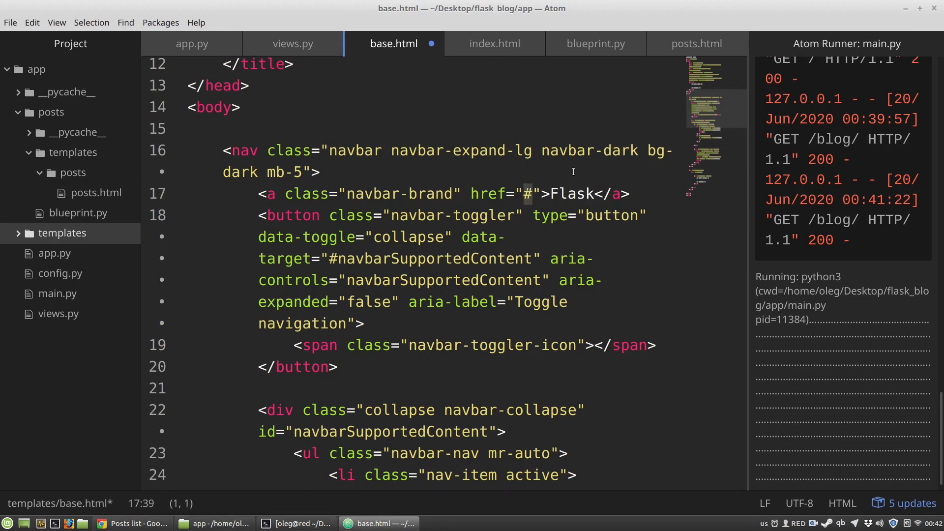
text({{}})
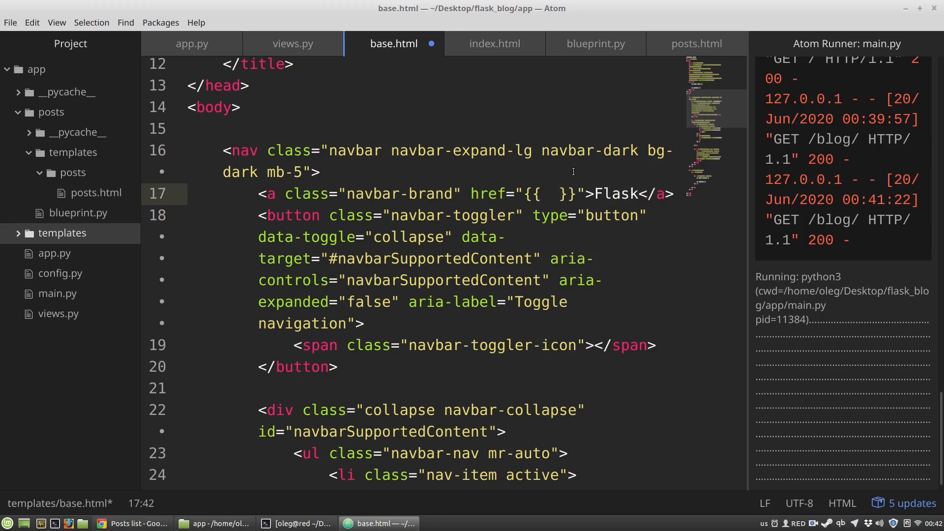
text(url_for()
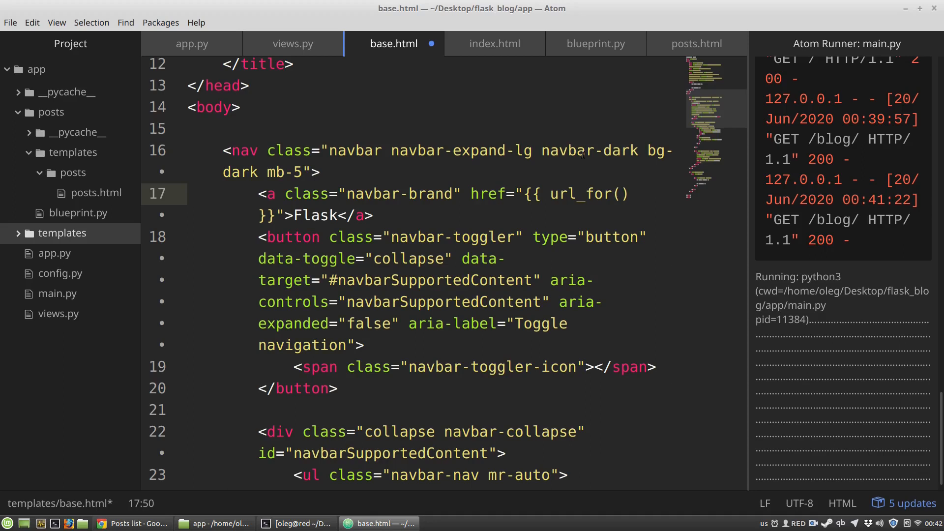
click(616, 193)
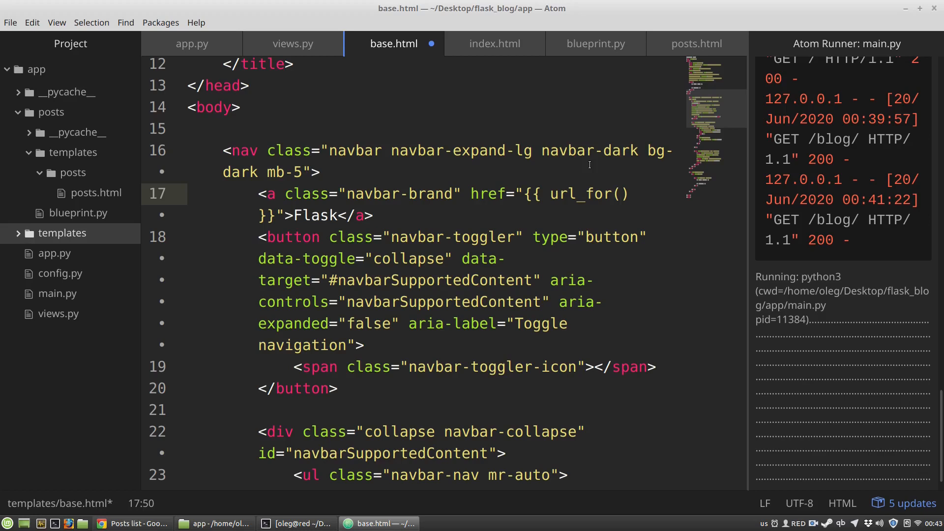
text('index')
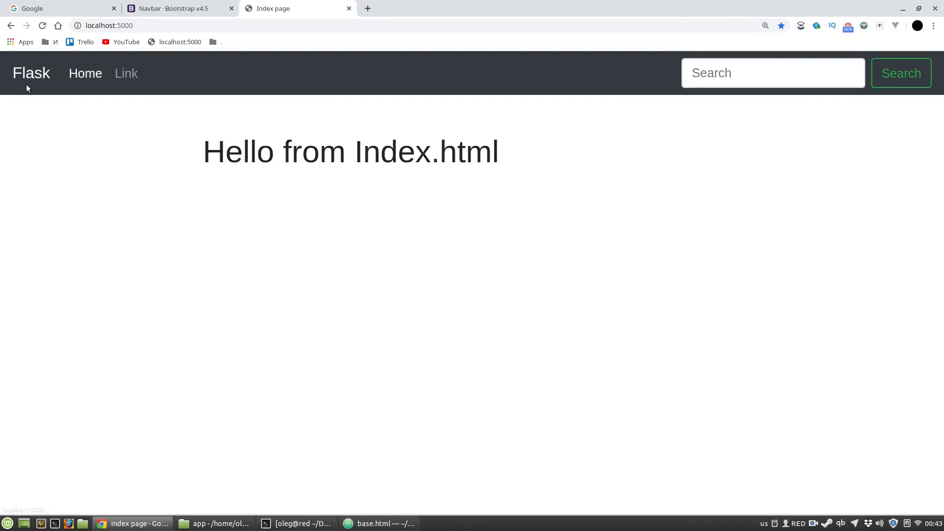
click(379, 523)
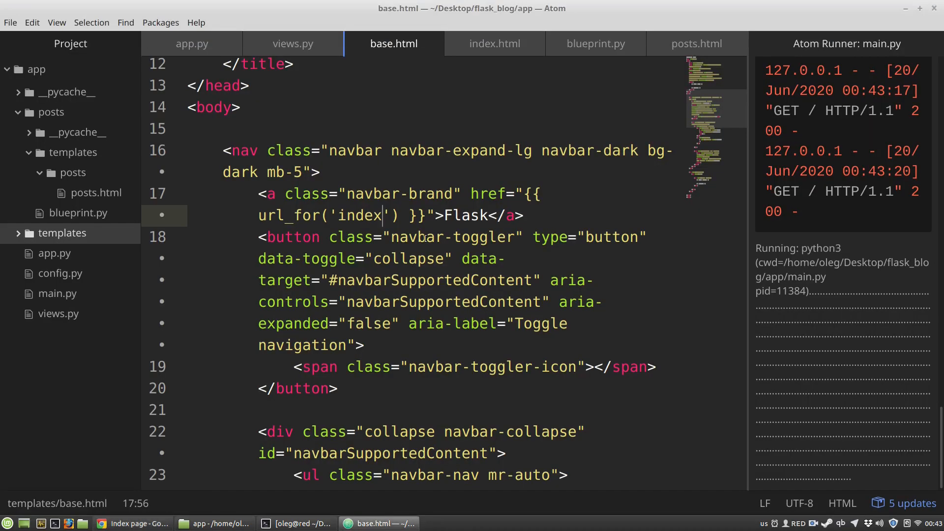
Relabel the Home nav link 'Blog' with an empty {{ url_for('') }} href, then view blueprint.py.
scroll(down, 3)
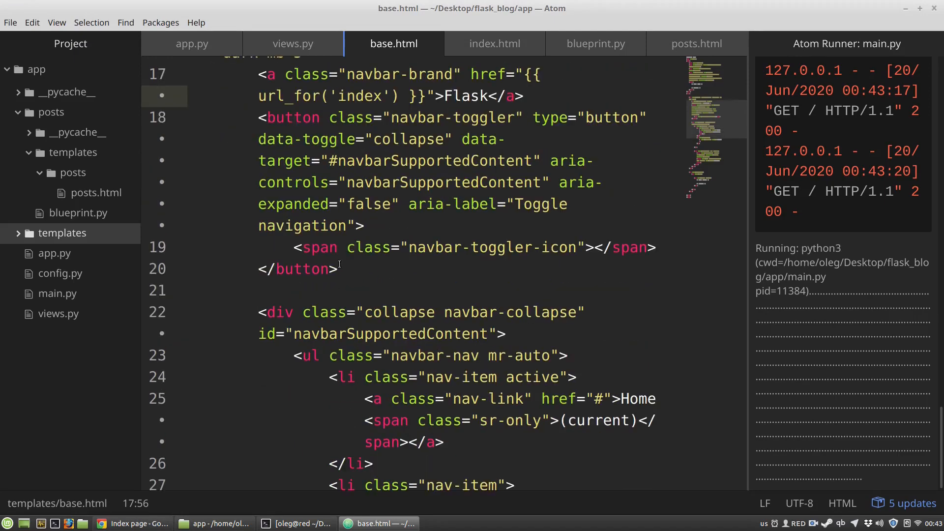
scroll(down, 3)
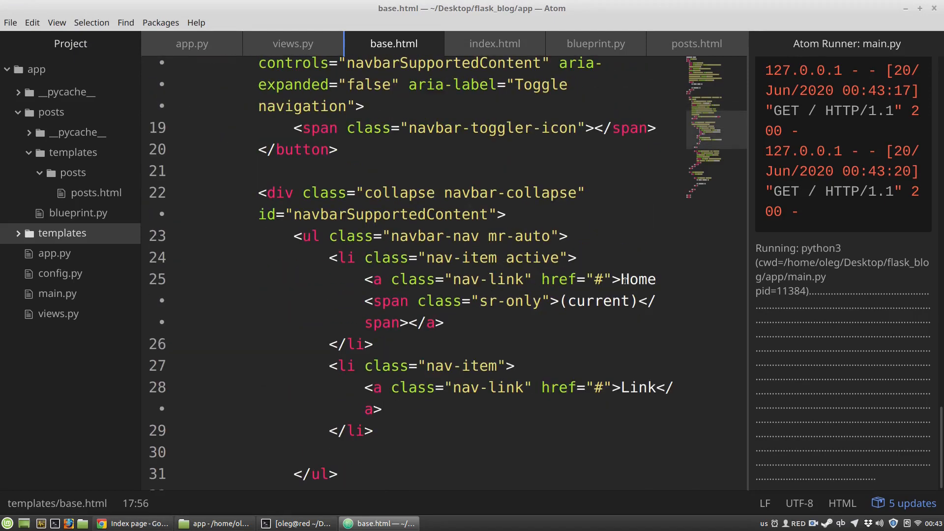
double_click(636, 279)
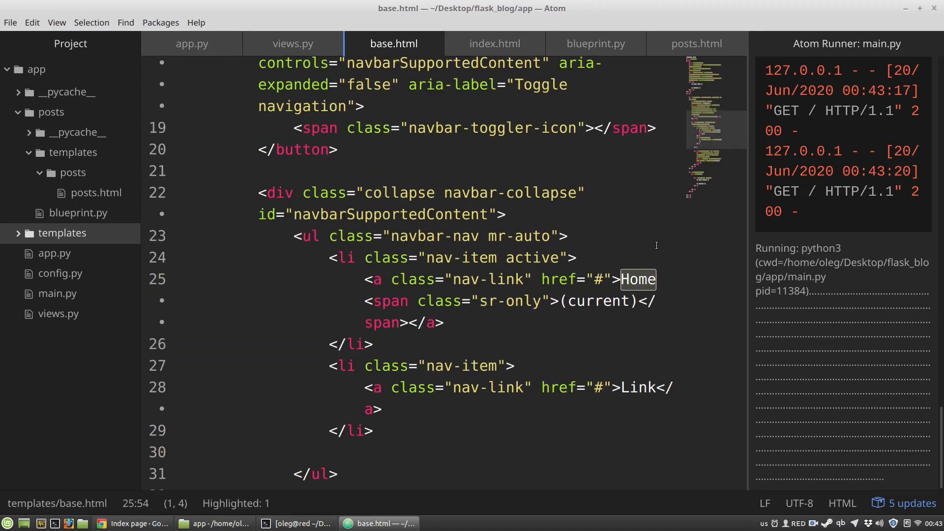
text(Blob)
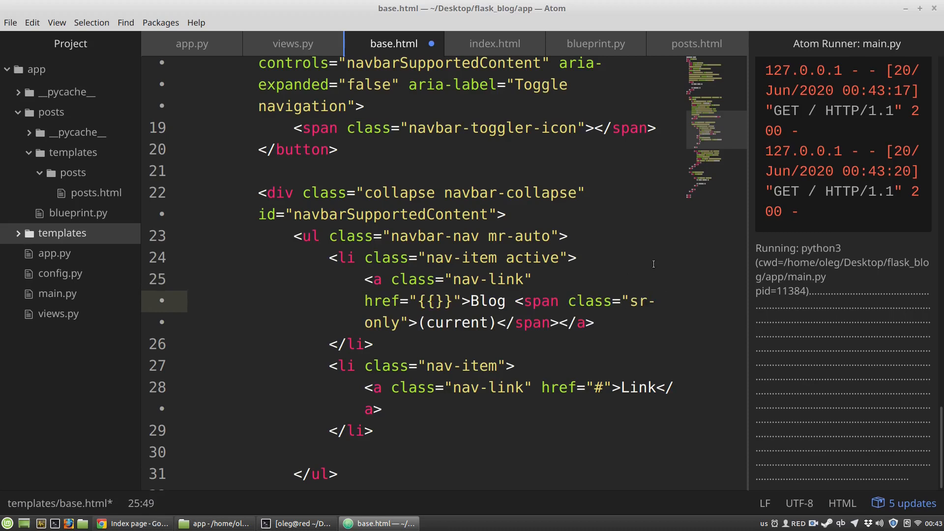
text(url_for()
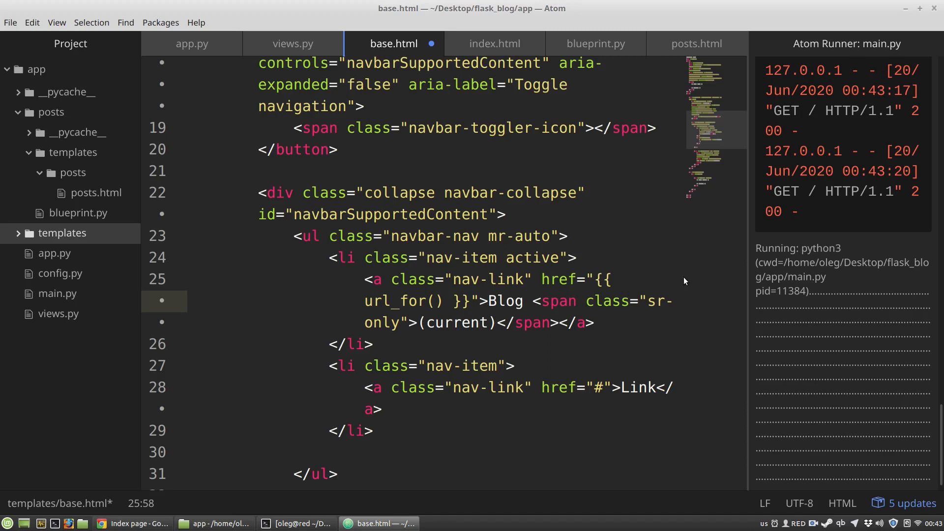
click(436, 300)
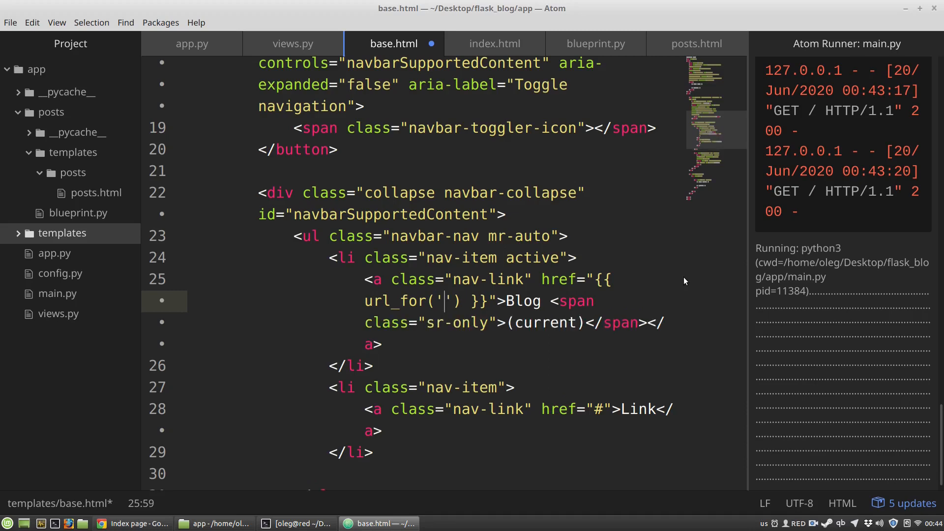
key(BackSpace)
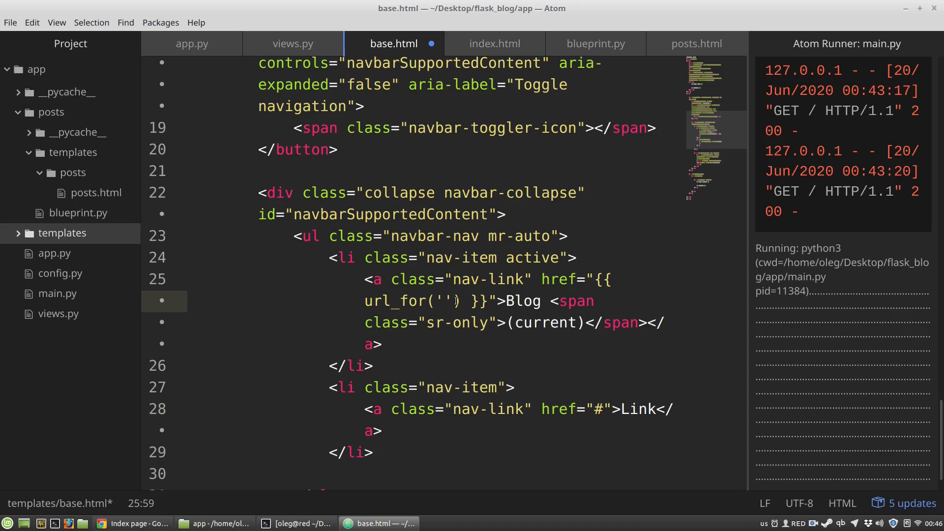
click(445, 300)
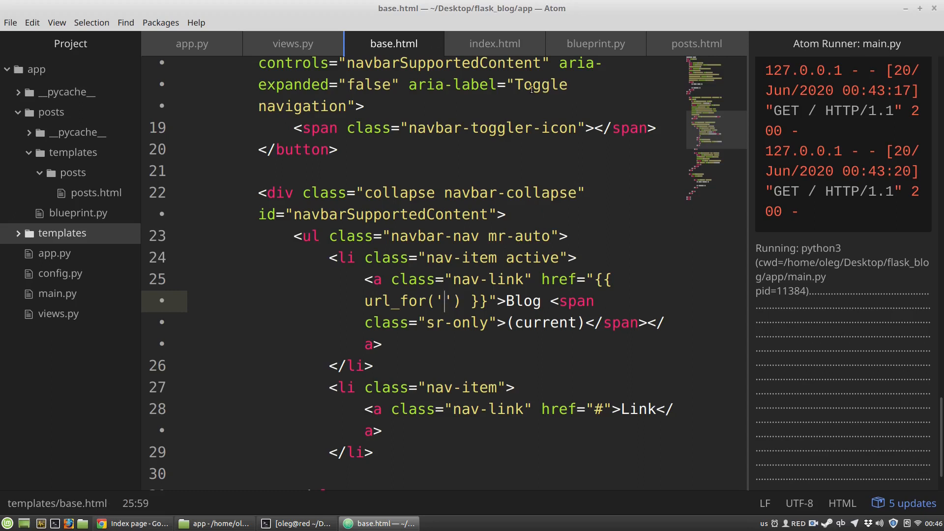
click(593, 43)
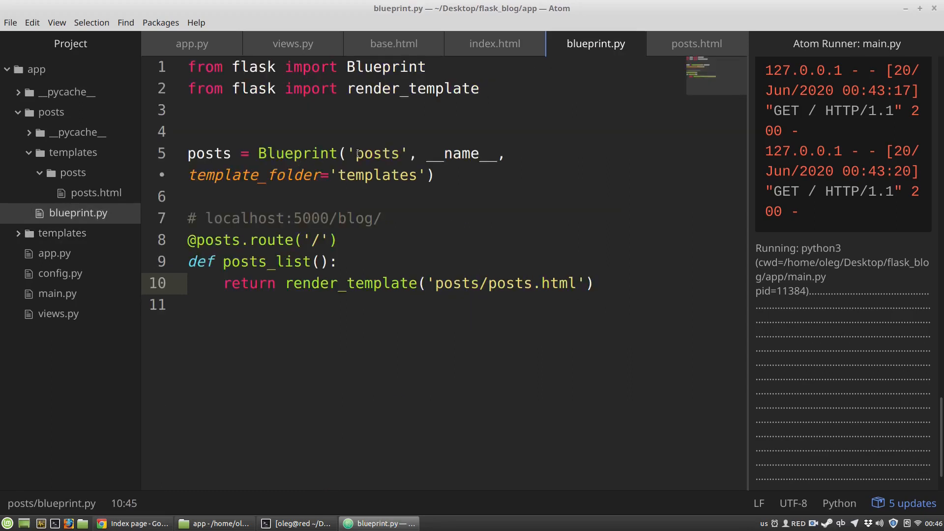
Set the Blog link's url_for endpoint to 'posts.posts_list' and follow it to /blog/ in Chrome.
click(399, 153)
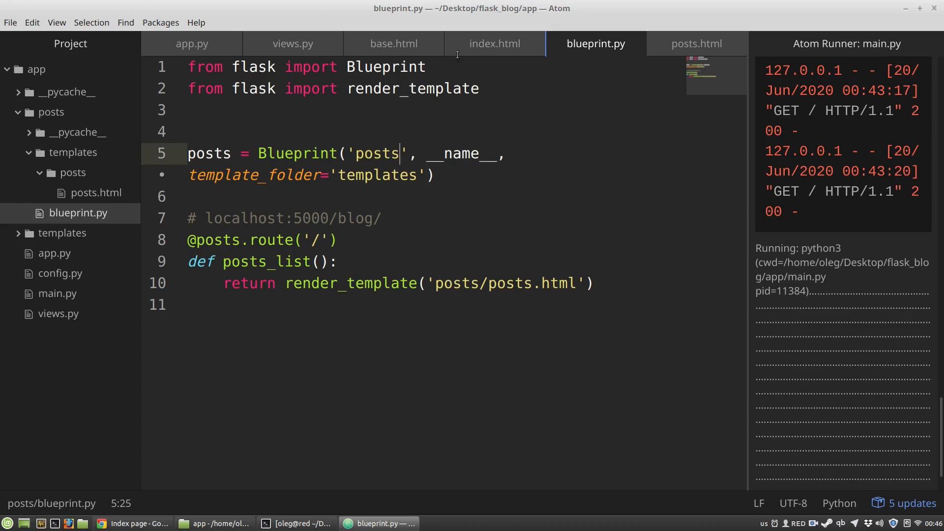
click(394, 43)
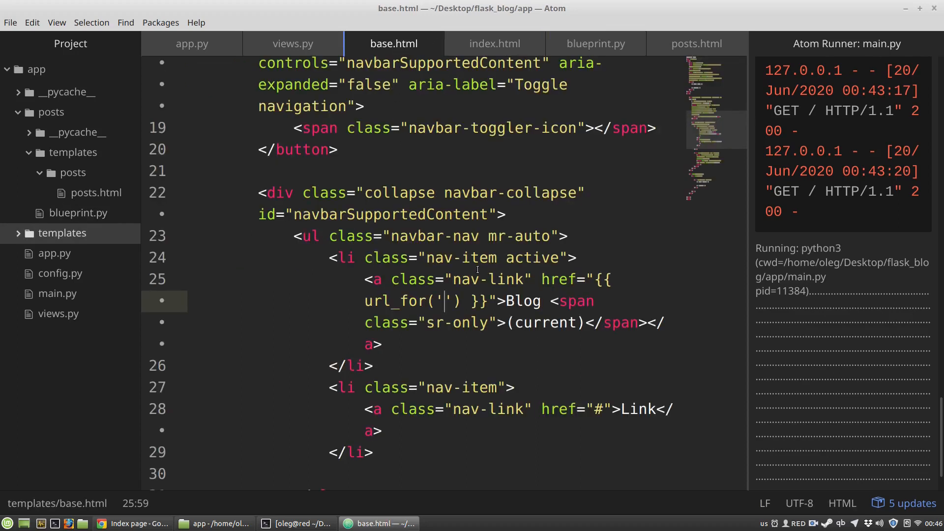
key(Backspace)
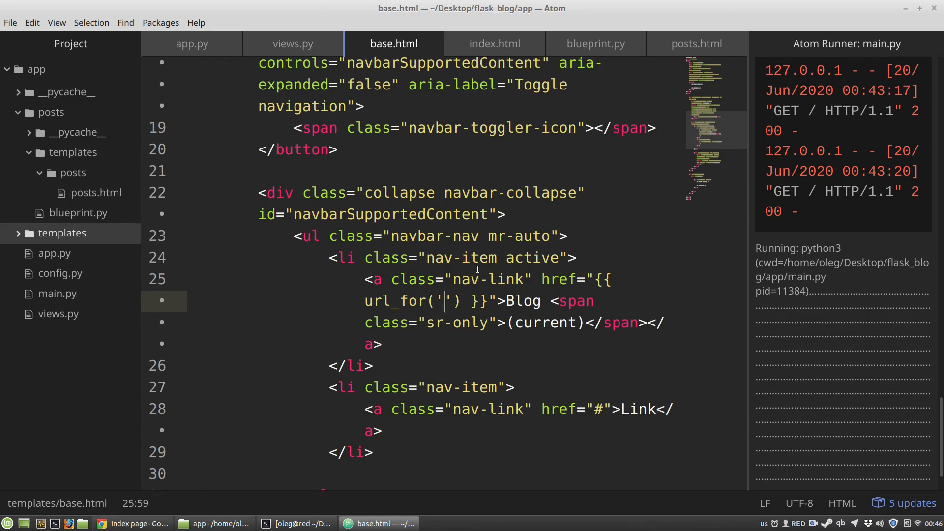
key(Backspace)
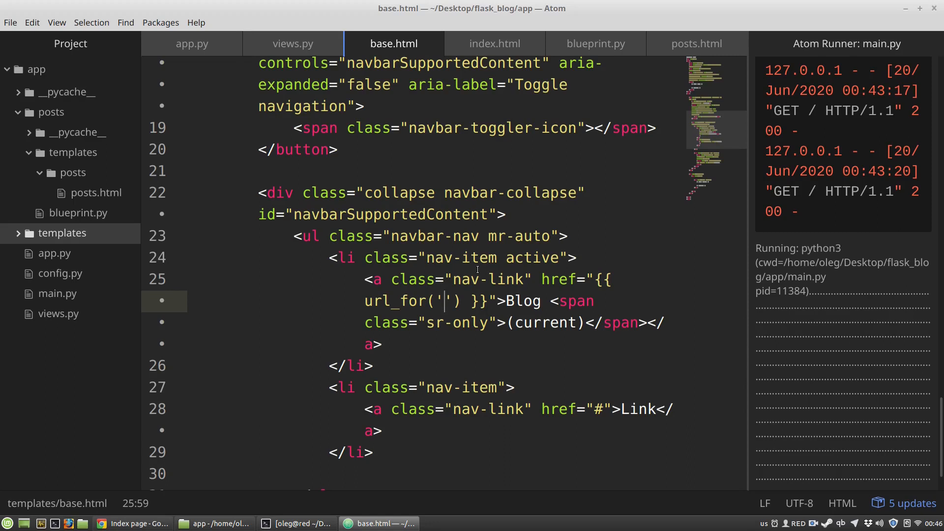
text(posts.)
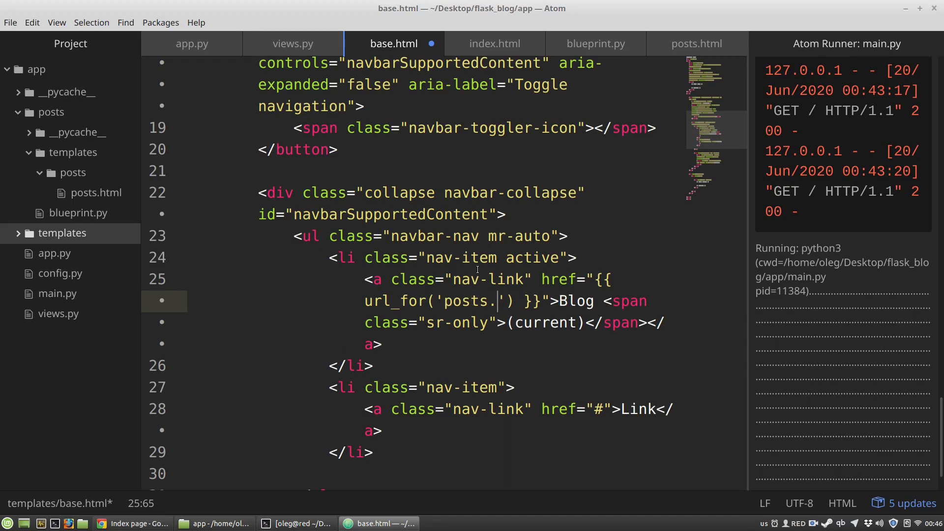
text(p)
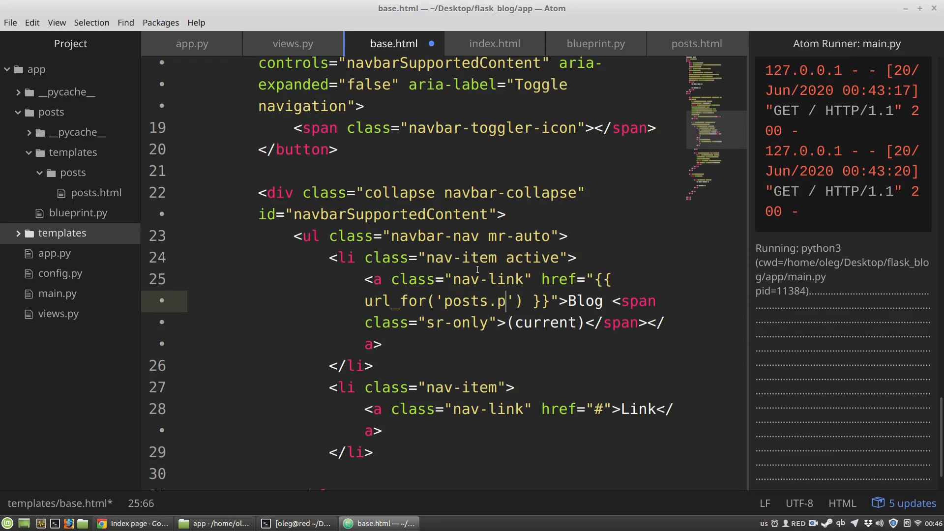
text(osts_lis)
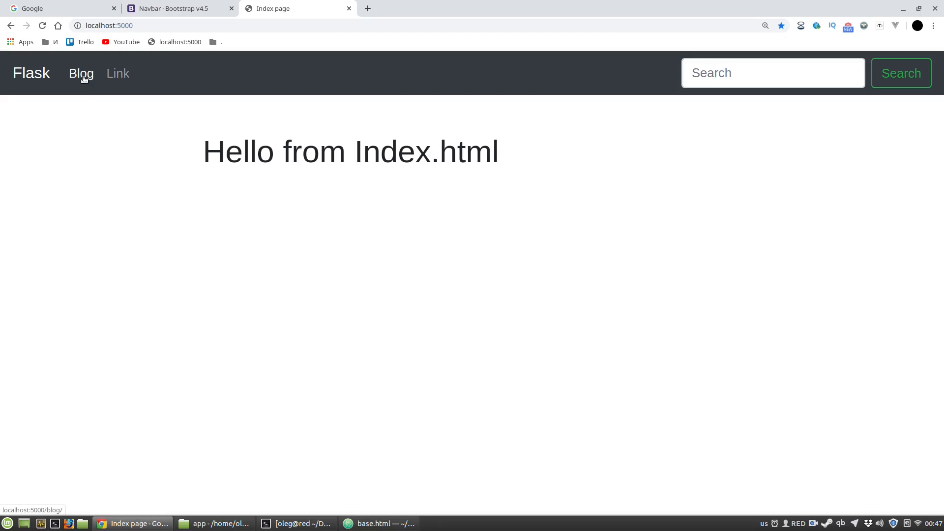
click(80, 73)
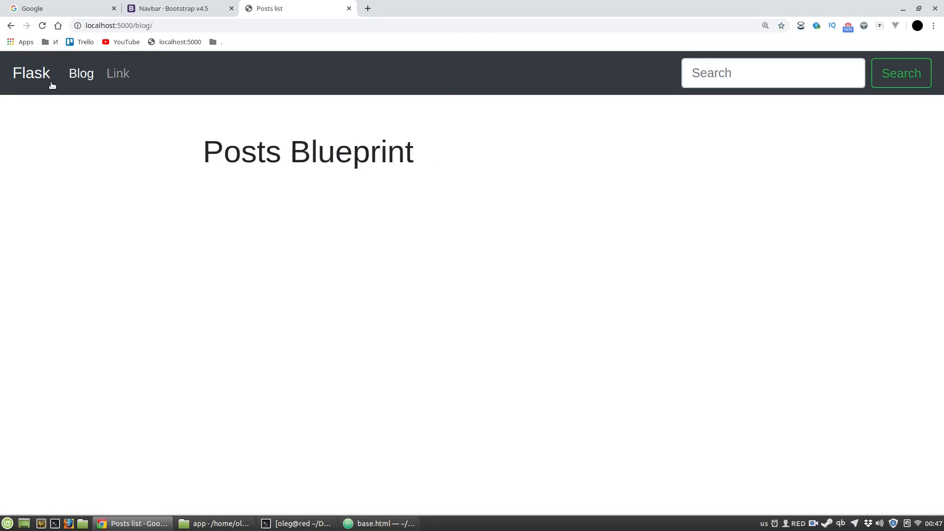
Test the Flask brand link, then return to the Blog link's url_for call in base.html.
click(378, 522)
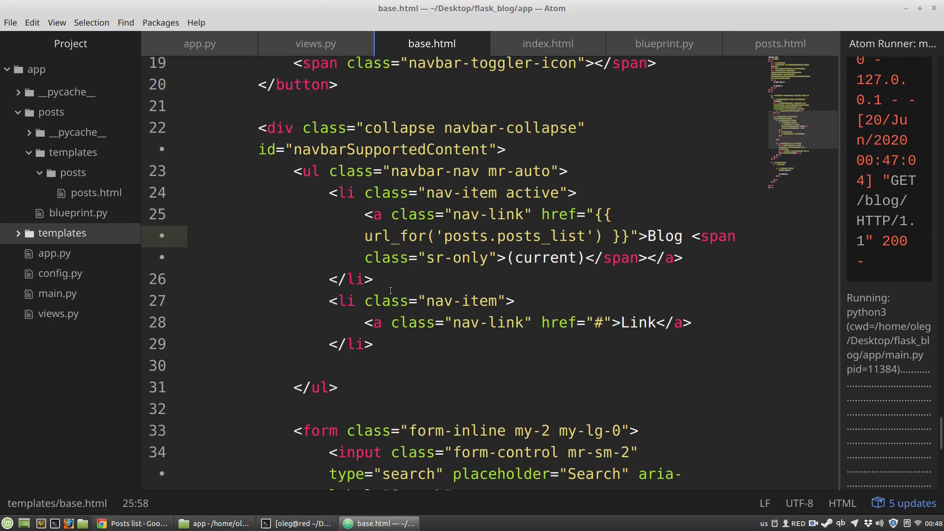
click(435, 236)
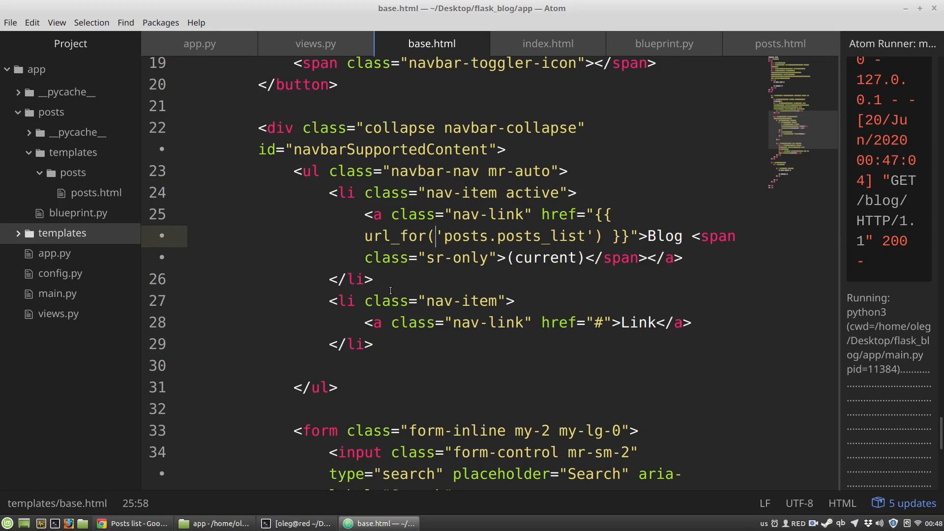